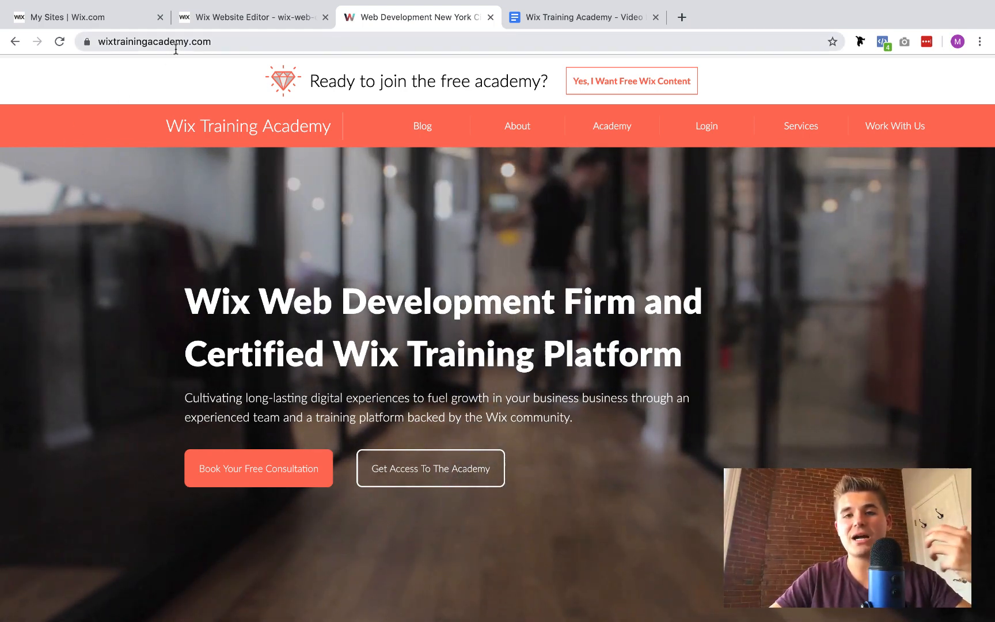
mouse_move(895, 126)
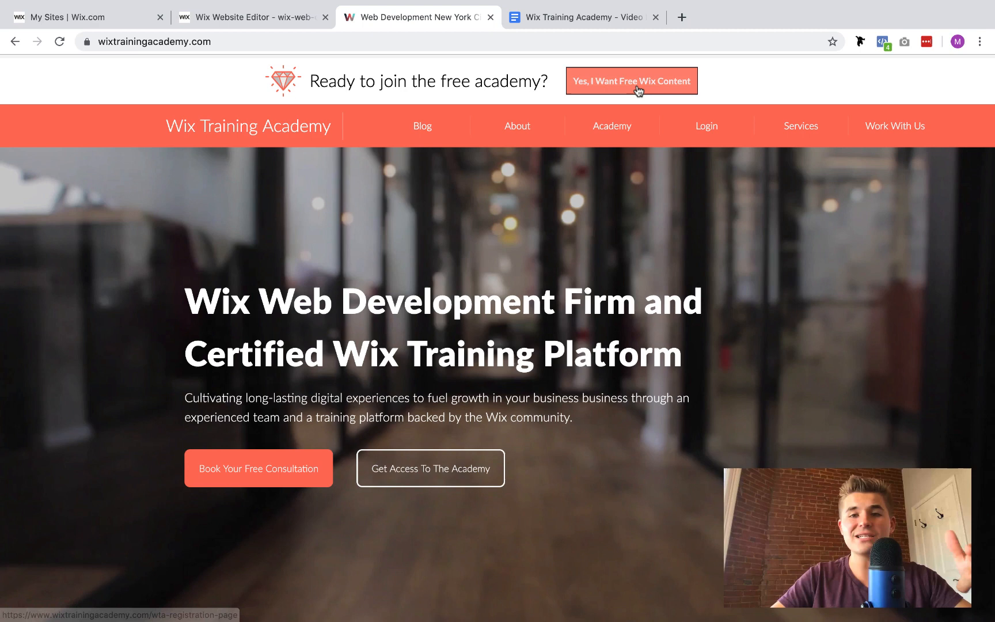
mouse_move(749, 300)
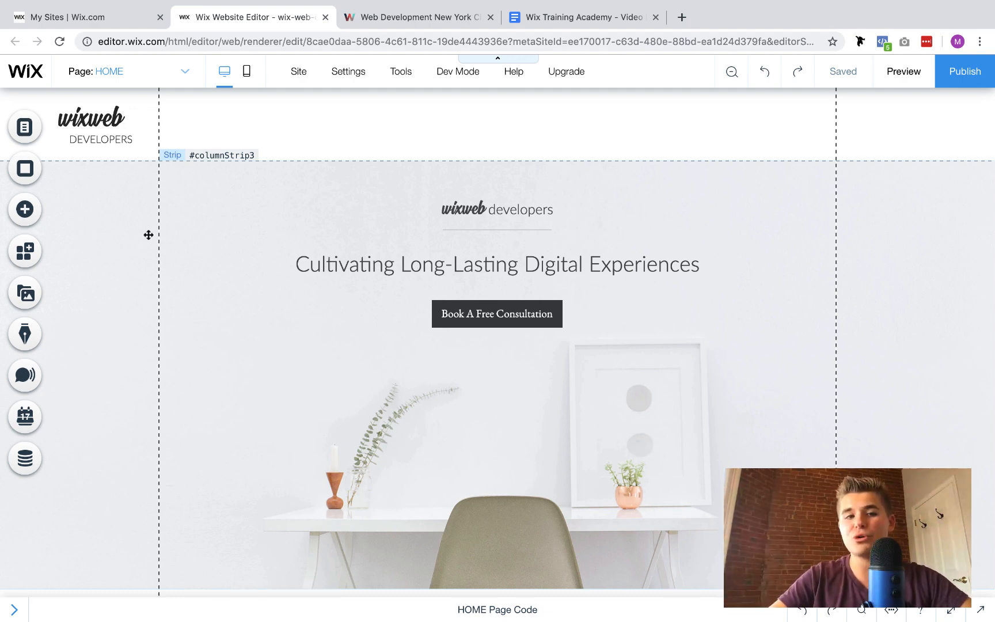
mouse_move(24, 250)
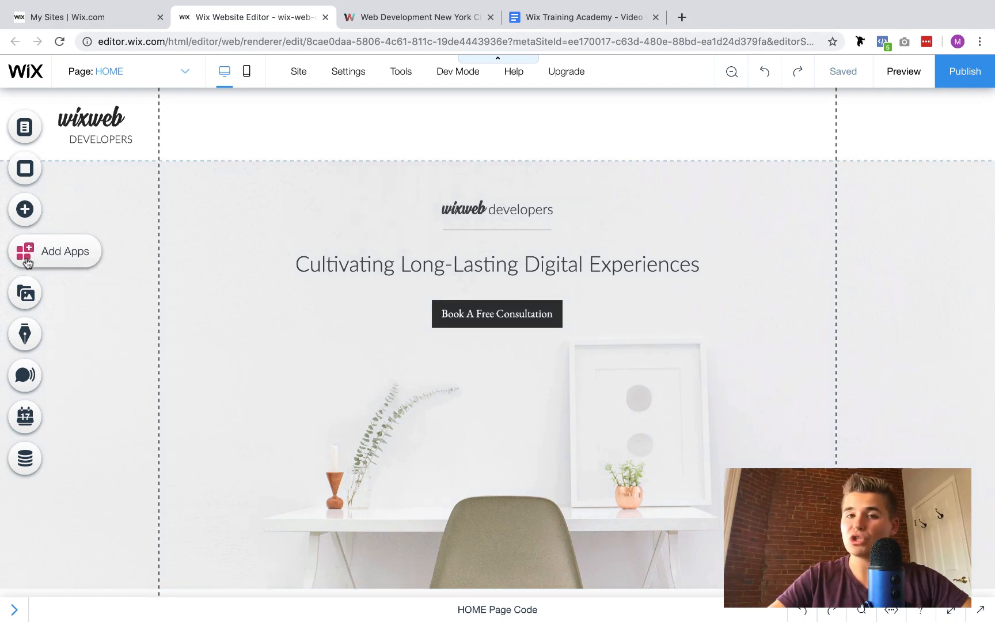
Search the App Market for 'wix c' and add Wix Chat to the site
click(24, 250)
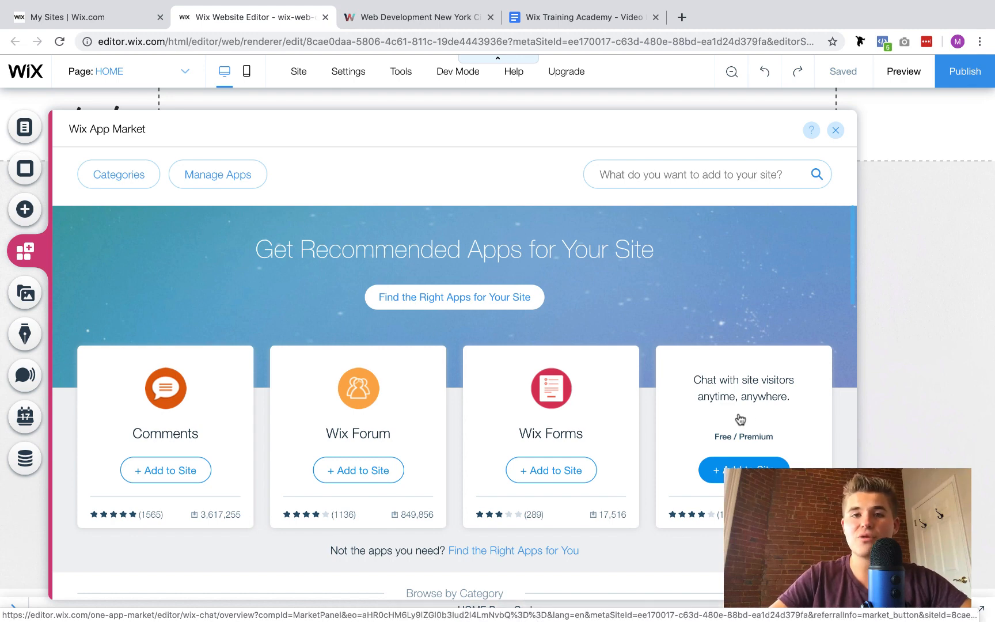
click(697, 174)
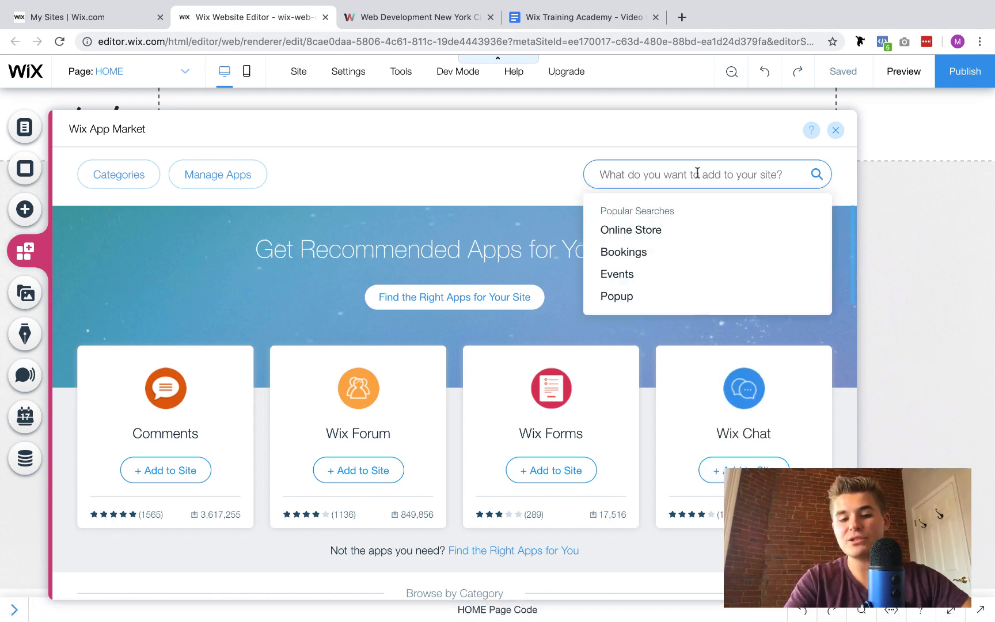
text(wix c)
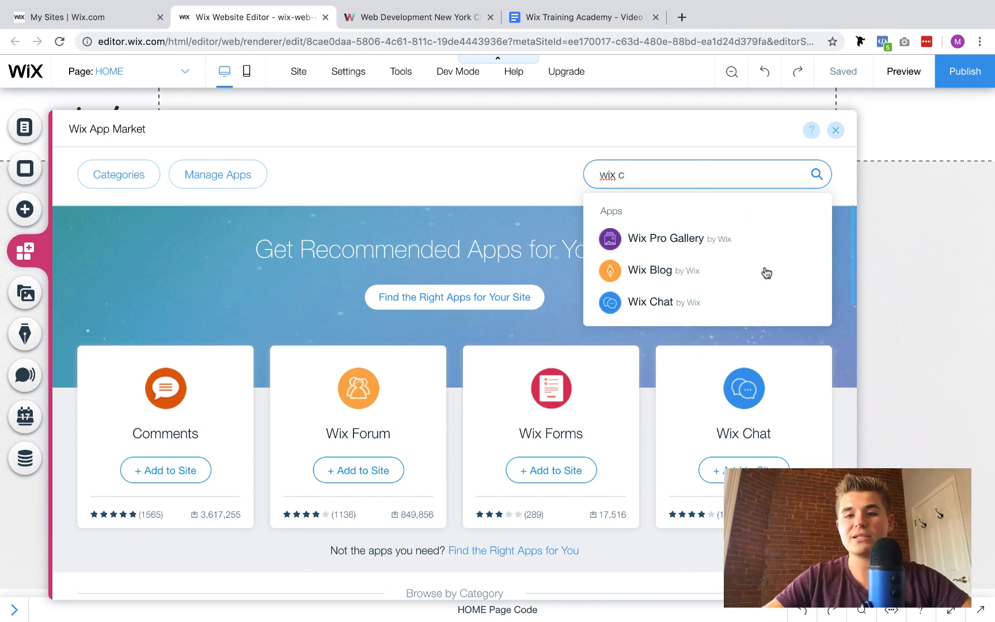
mouse_move(707, 238)
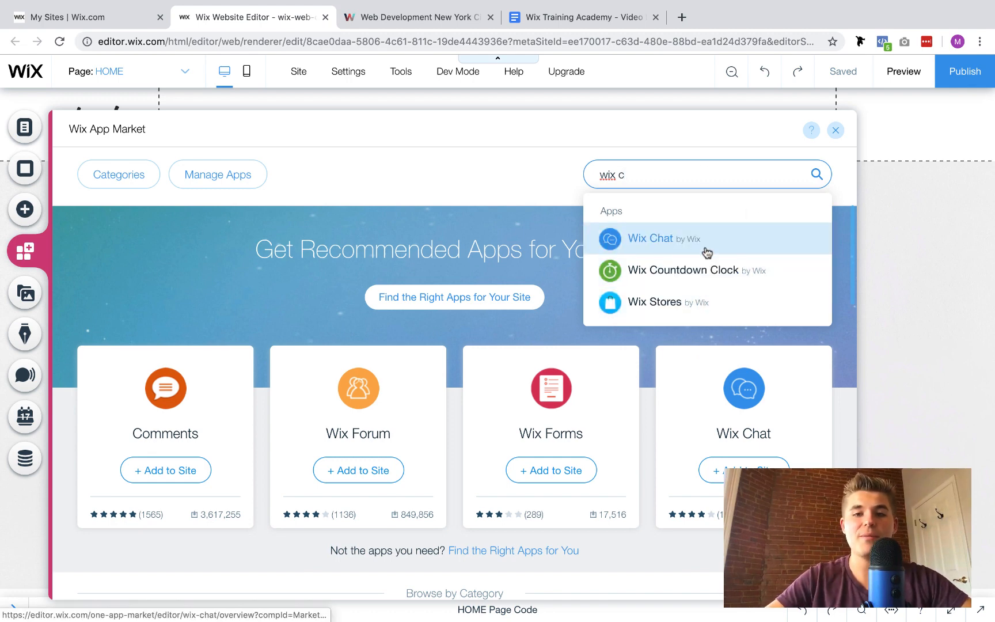
click(649, 238)
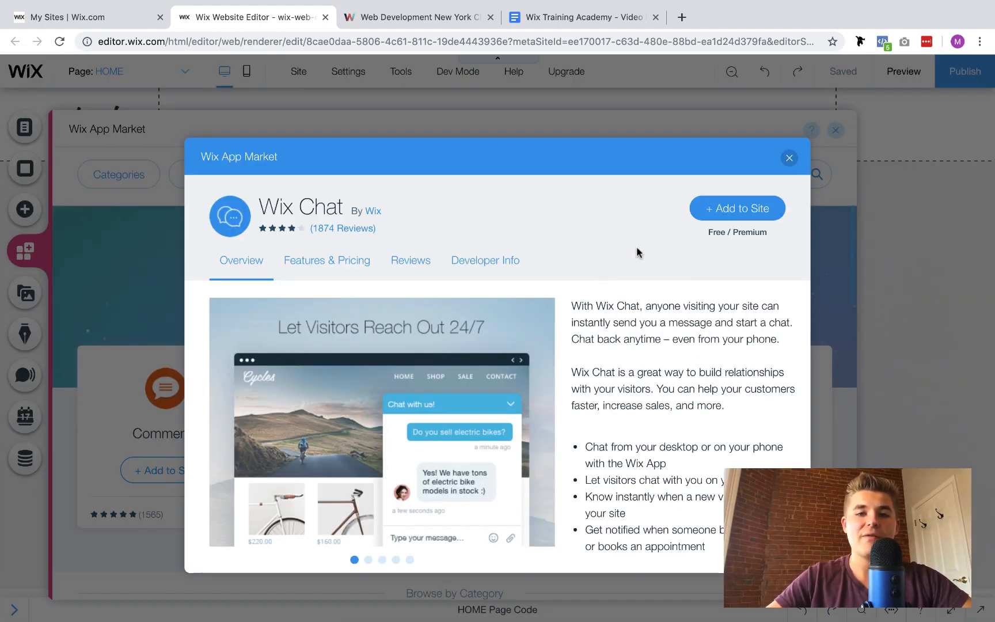
click(788, 158)
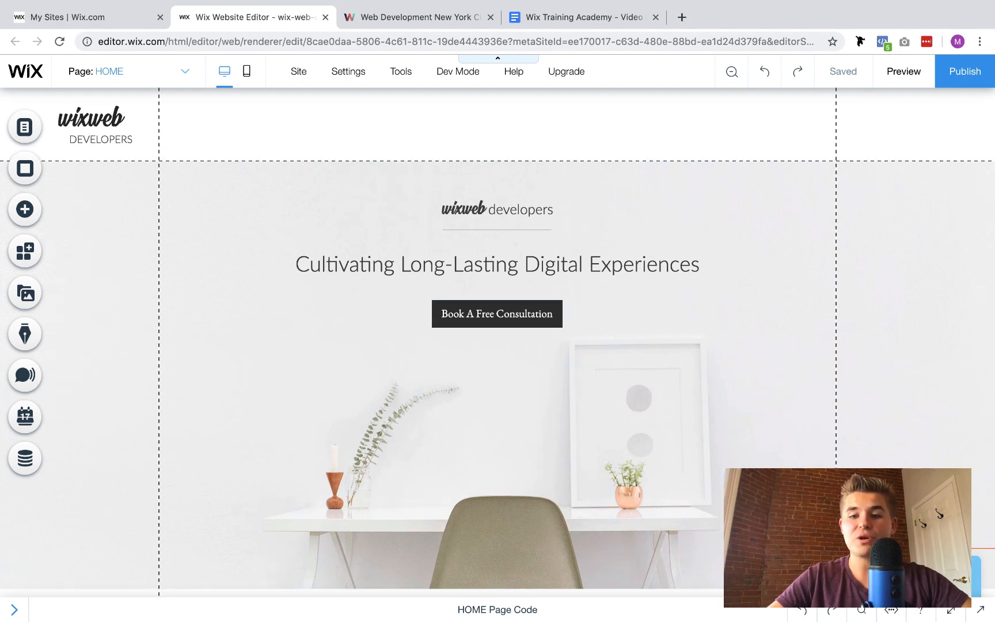
Open the Wix Chat settings panel showing its main options and quick actions
click(25, 374)
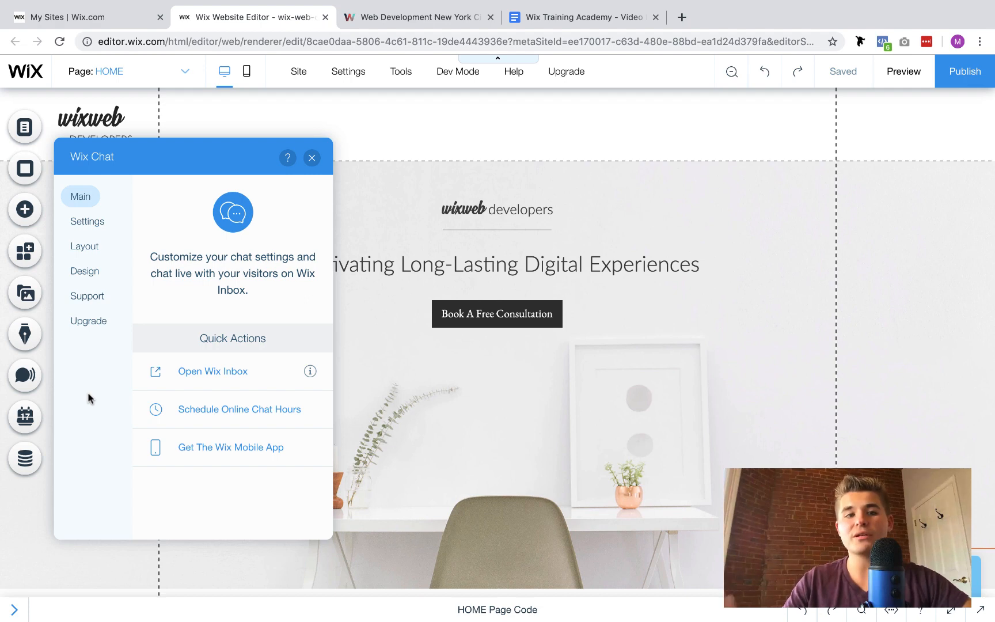
mouse_move(248, 373)
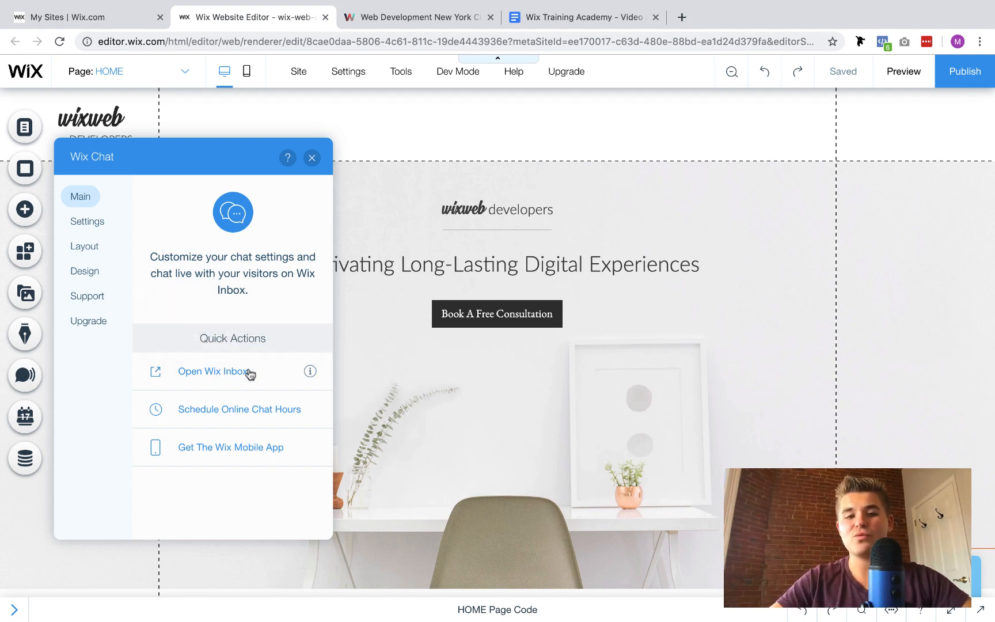
mouse_move(274, 347)
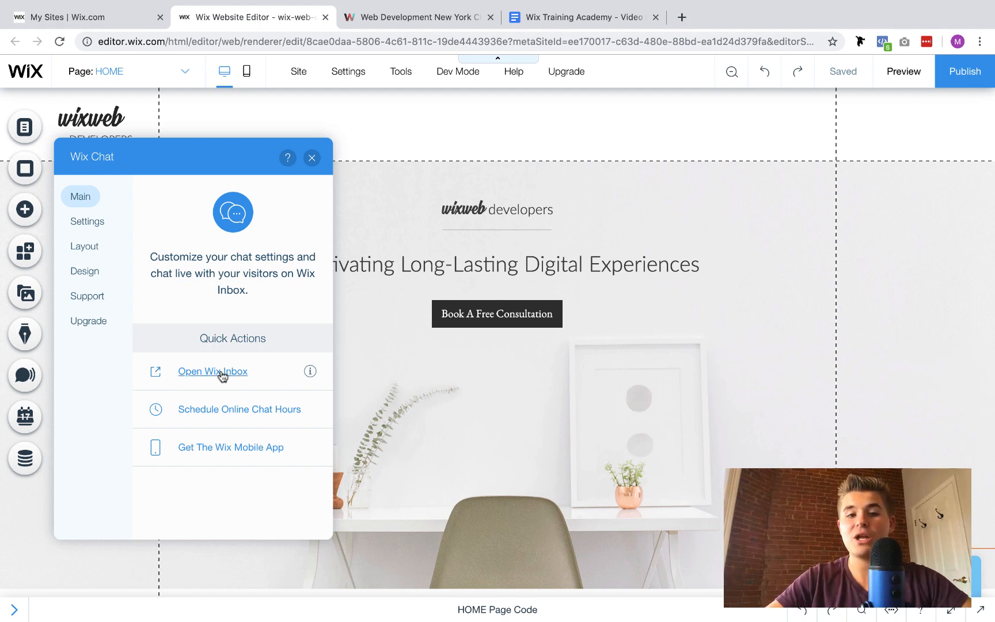
click(212, 371)
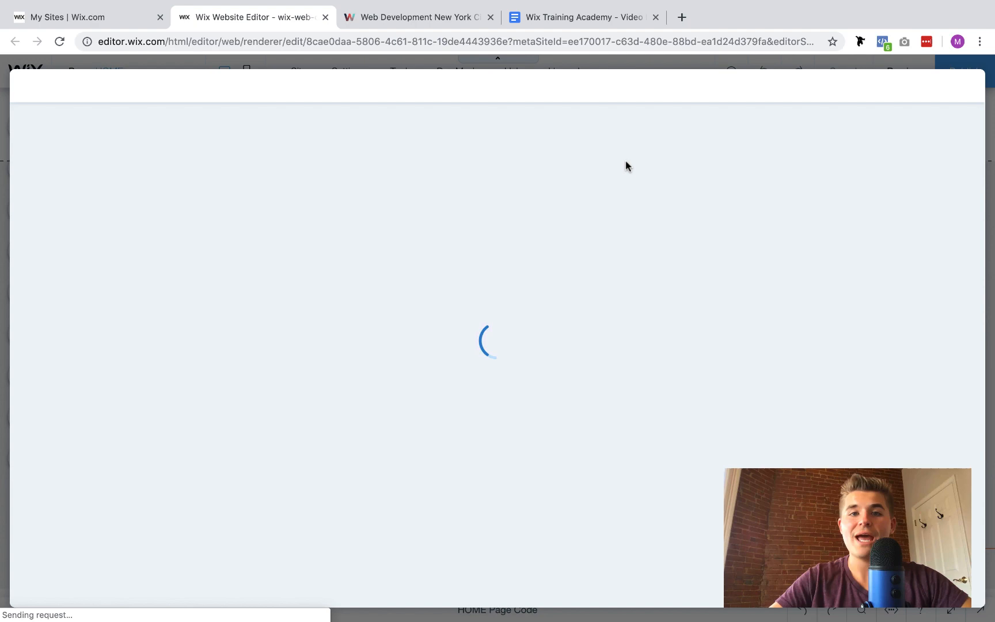
mouse_move(671, 208)
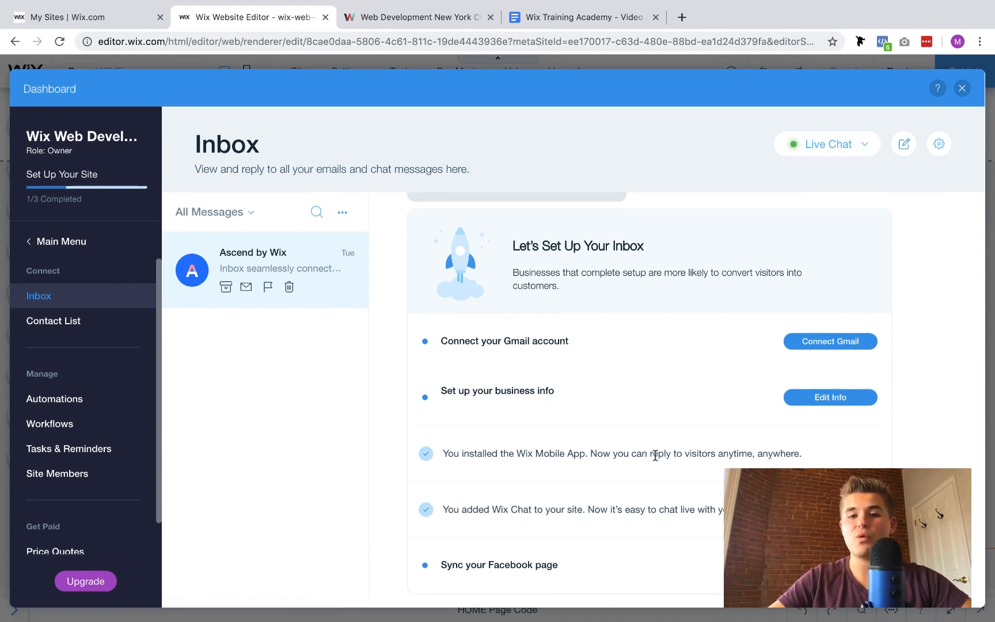
mouse_move(470, 357)
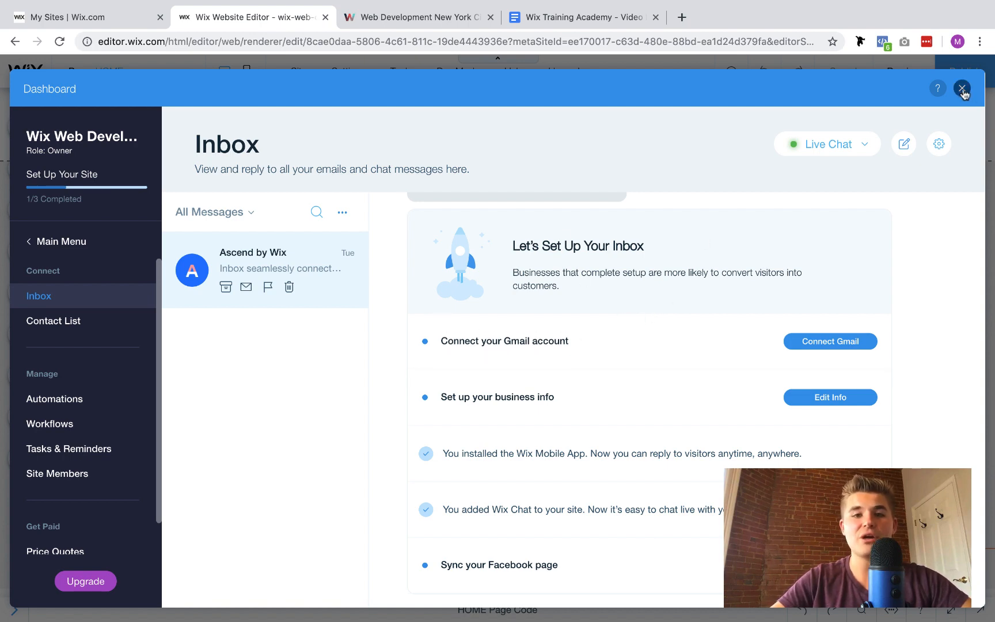
click(963, 88)
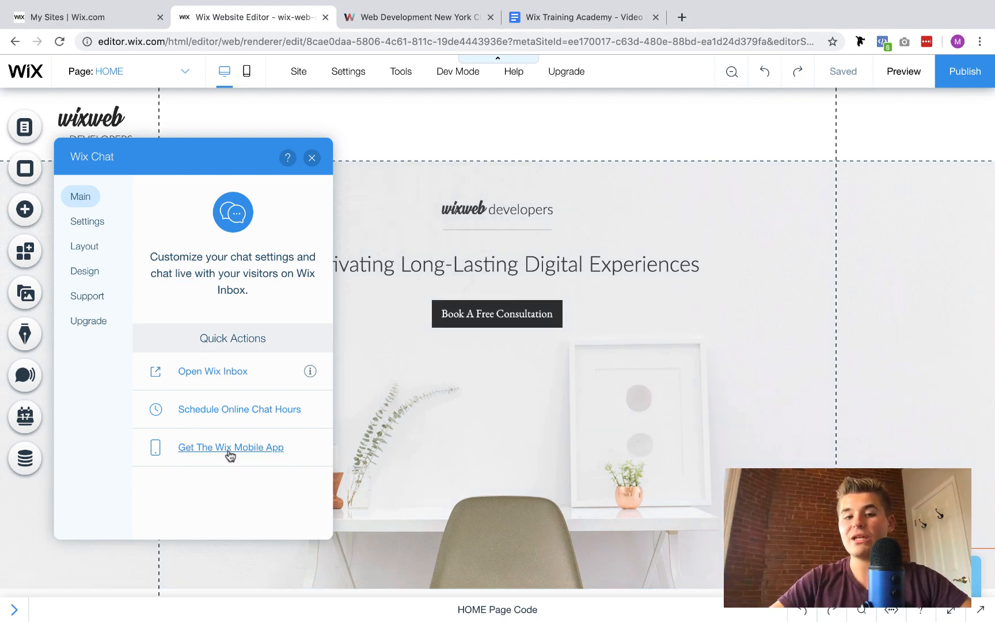
mouse_move(250, 496)
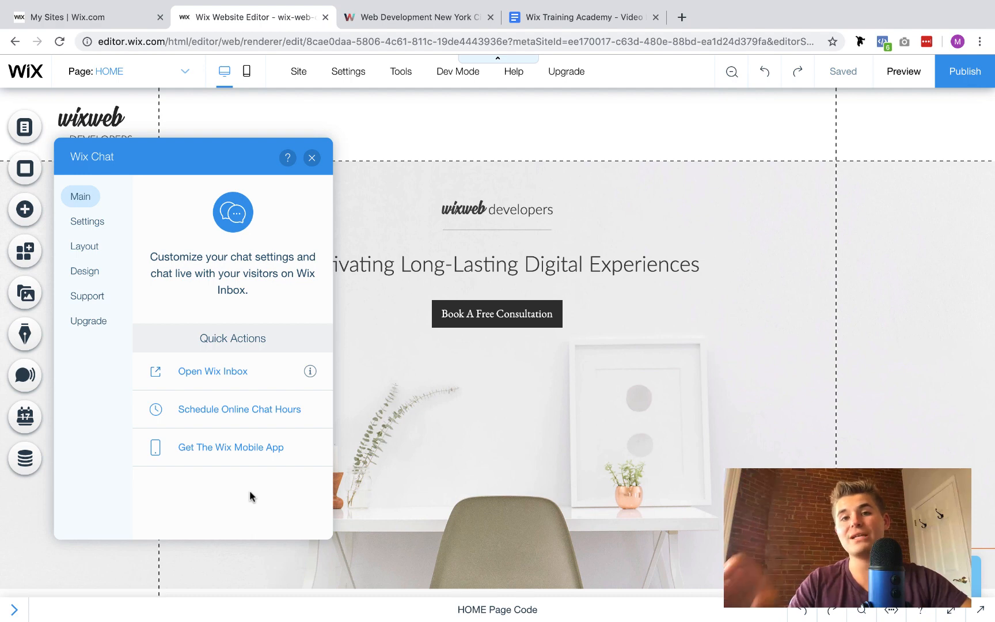
mouse_move(184, 419)
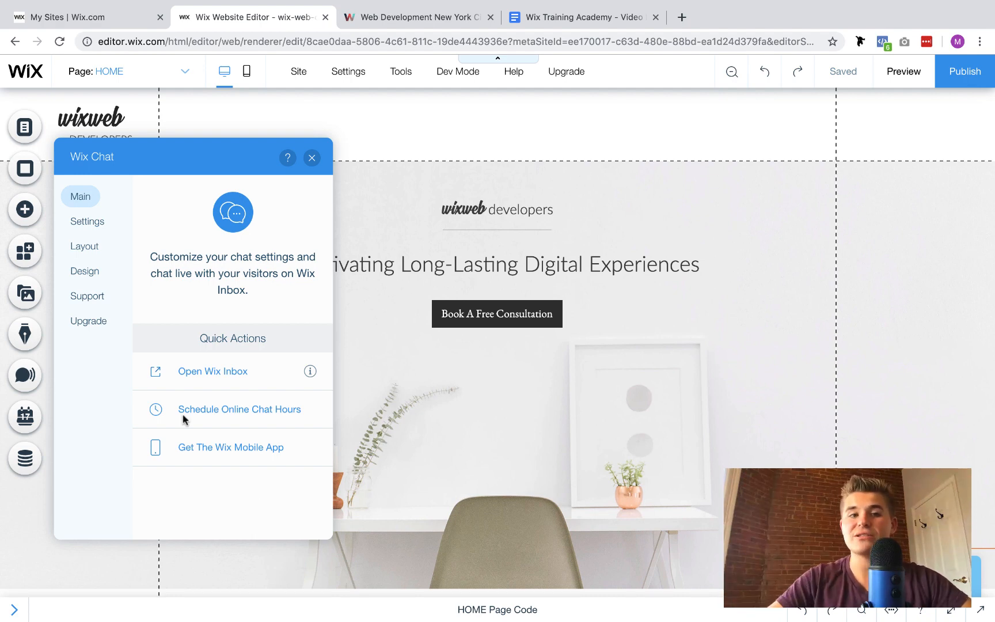
Browse the Header avatar profile picture options and the 'Let's Chat!!' chatbox title
click(87, 221)
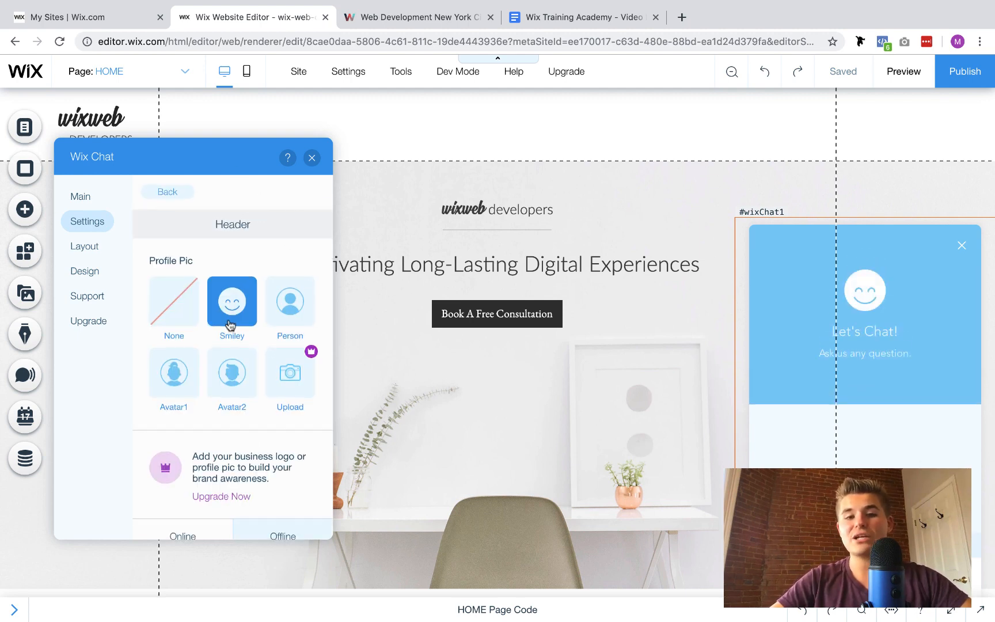
scroll(down, 3)
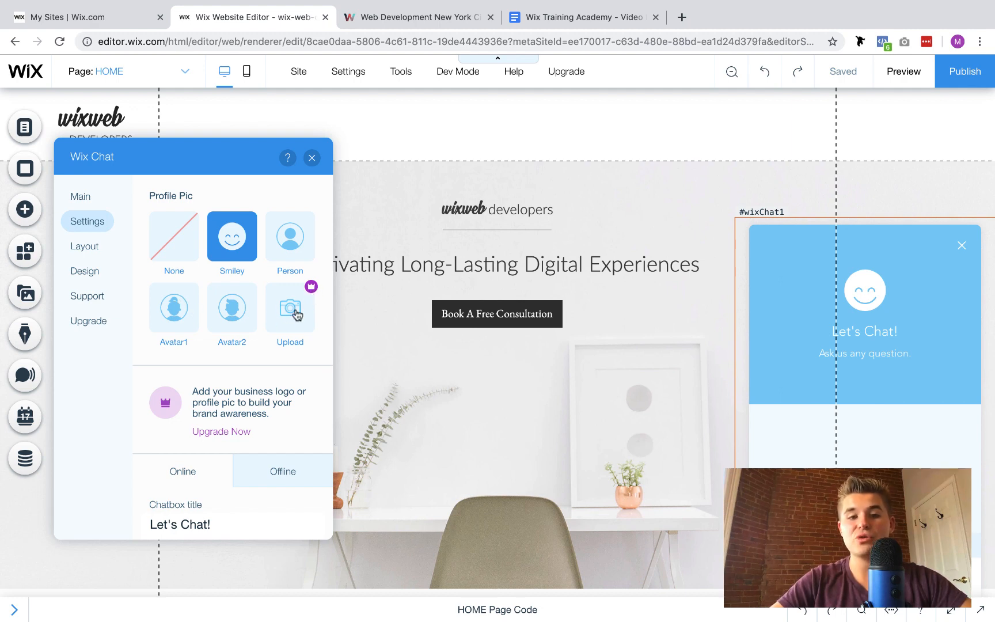
mouse_move(288, 354)
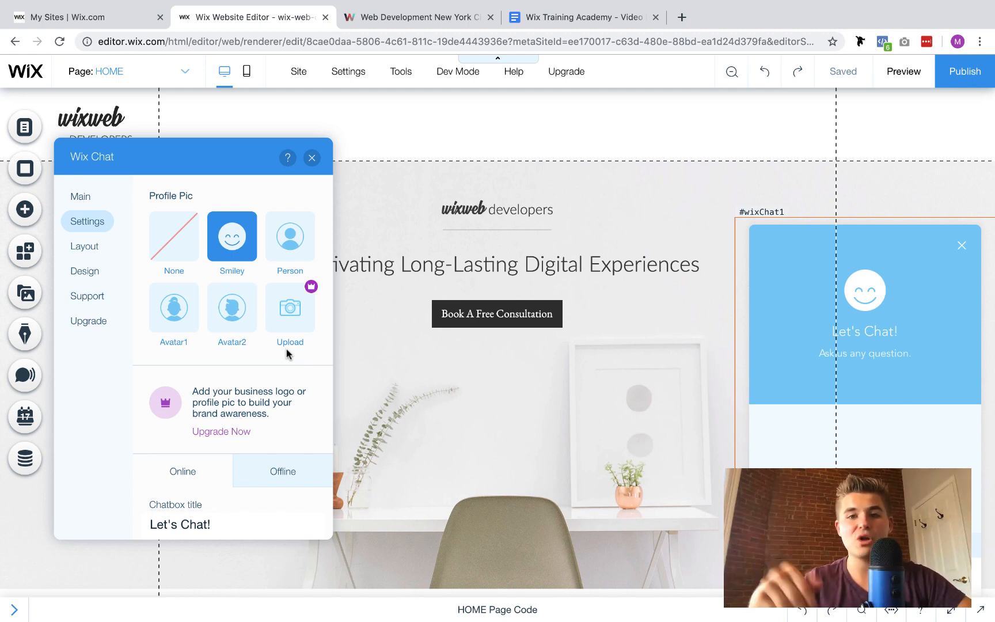
mouse_move(272, 212)
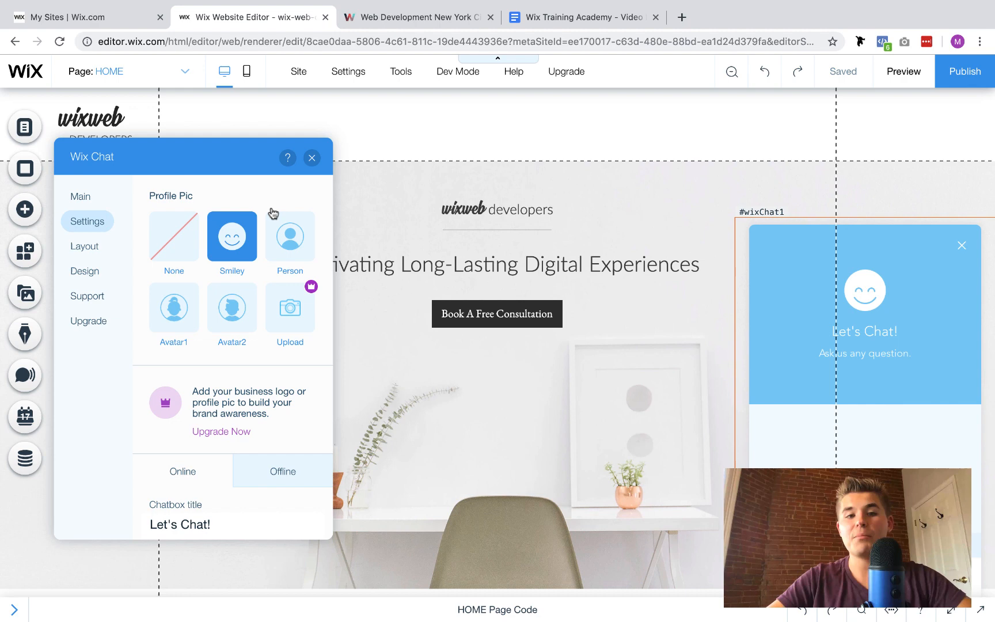
scroll(down, 3)
text(!)
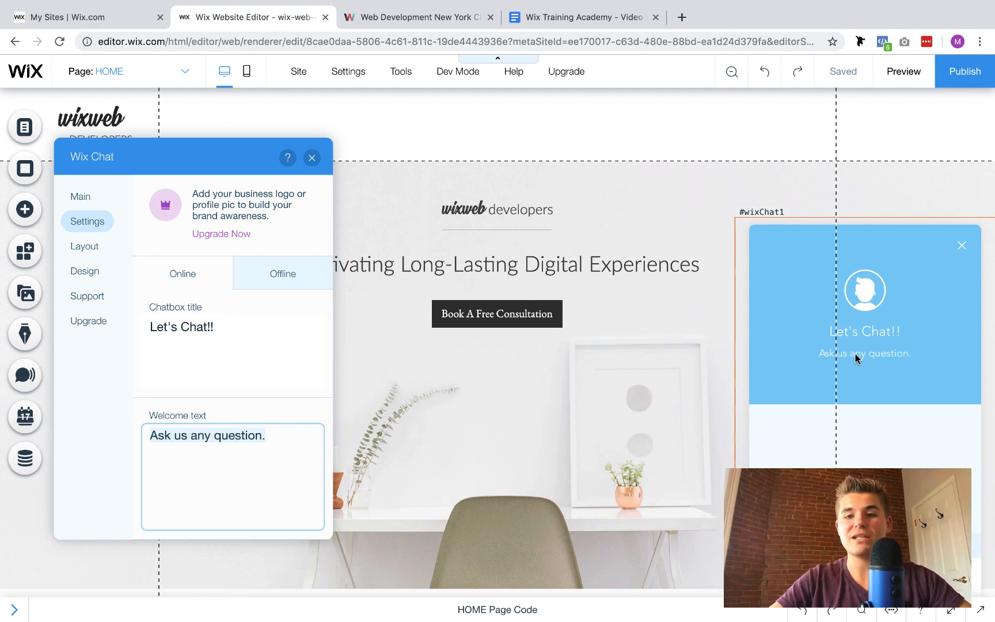
mouse_move(879, 360)
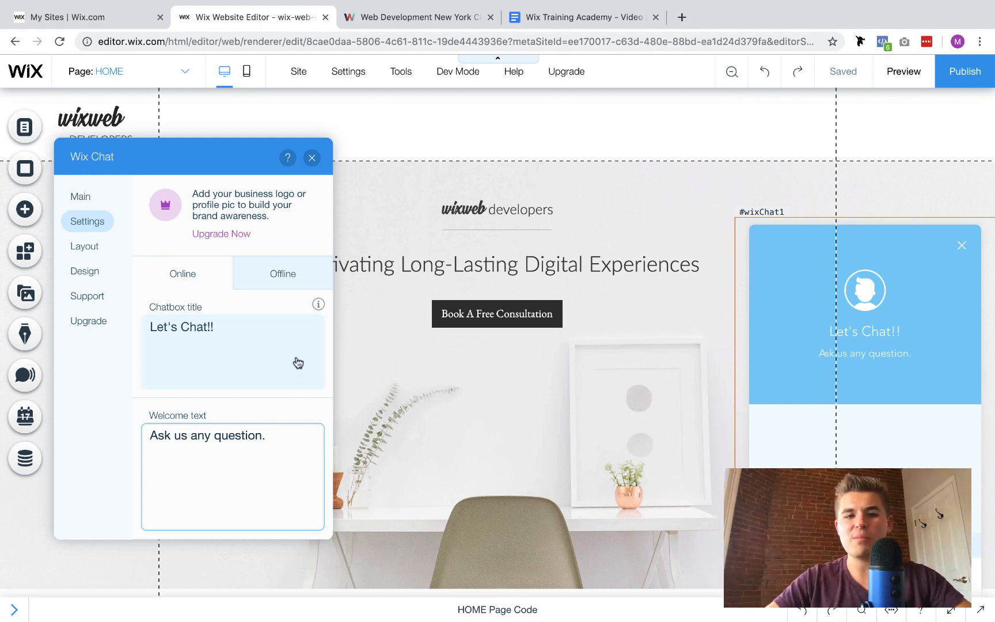
View the offline header: 'Contact Us' title, welcome text and leave-a-message reply
click(282, 274)
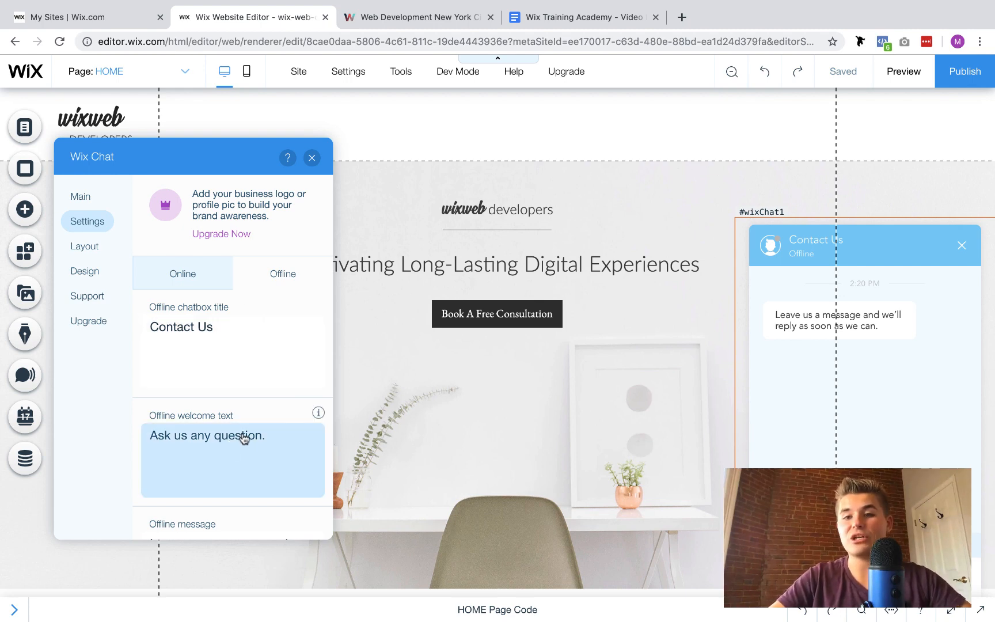
mouse_move(251, 415)
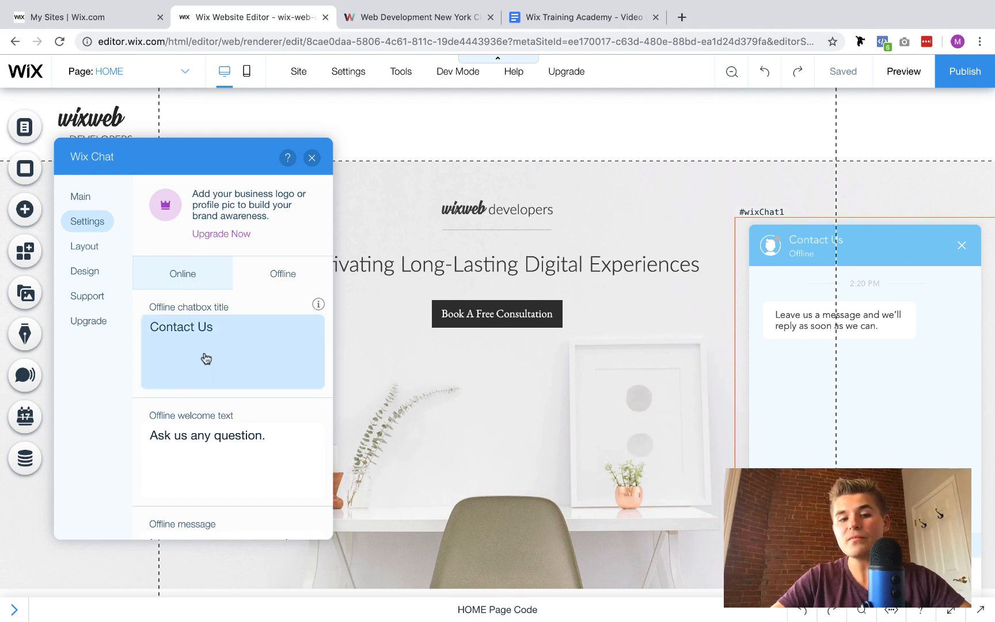
scroll(down, 3)
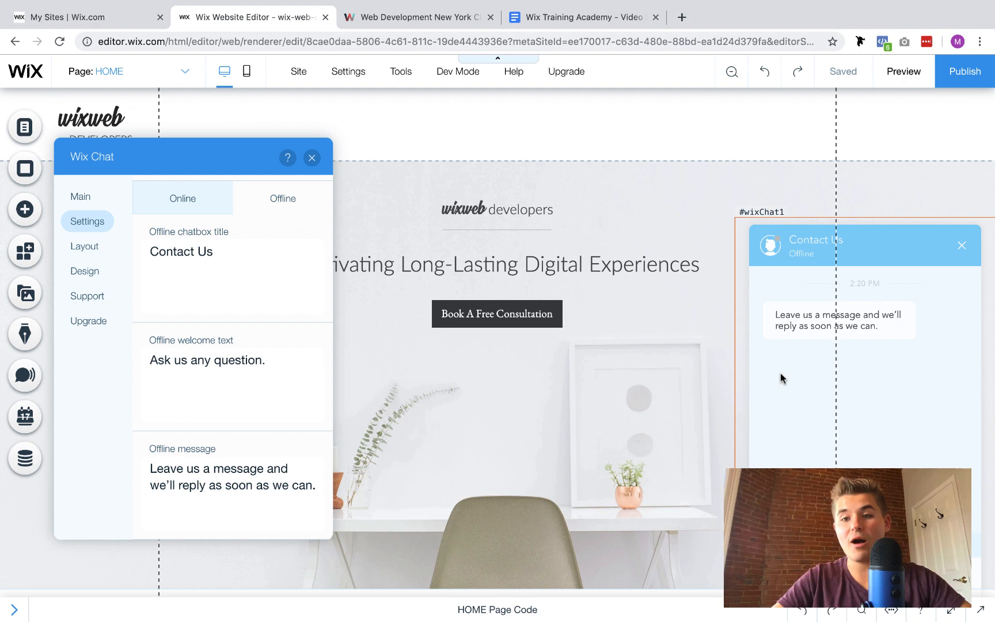
mouse_move(853, 329)
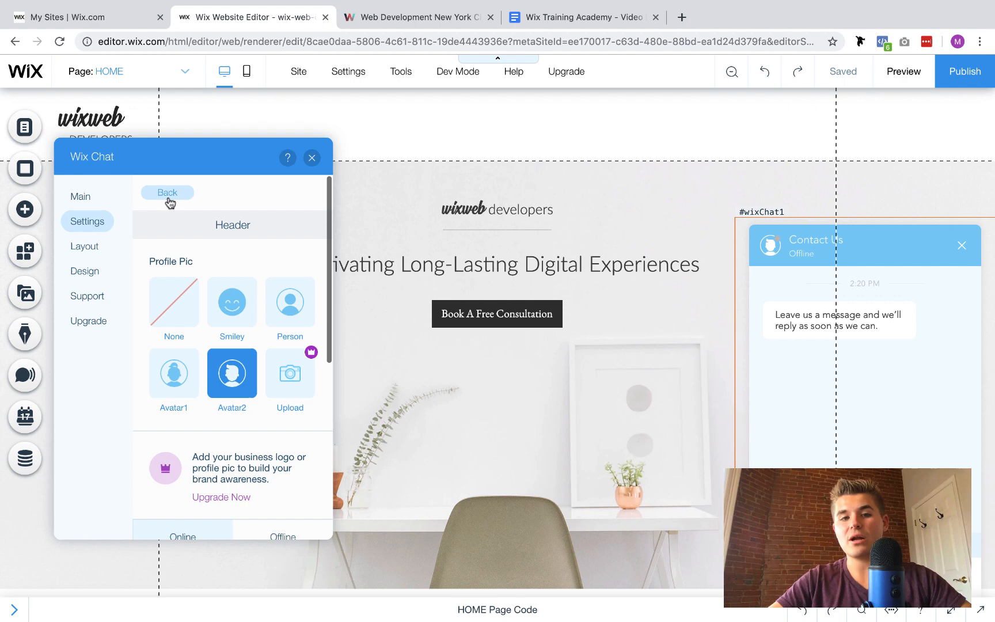
Go back to the main chat settings and open the Lead Capture Form options
click(167, 193)
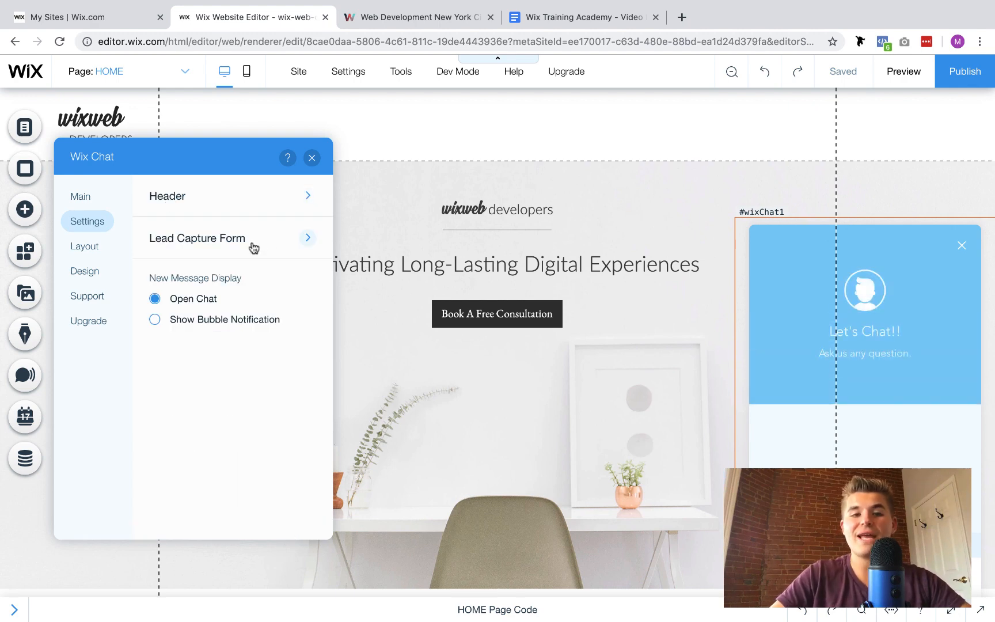
click(197, 238)
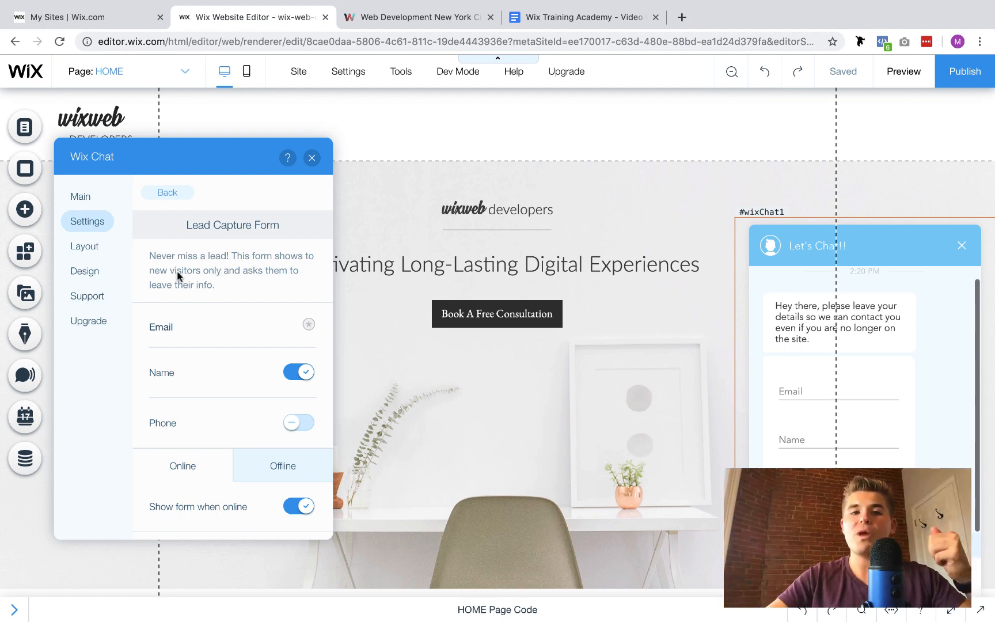
scroll(down, 3)
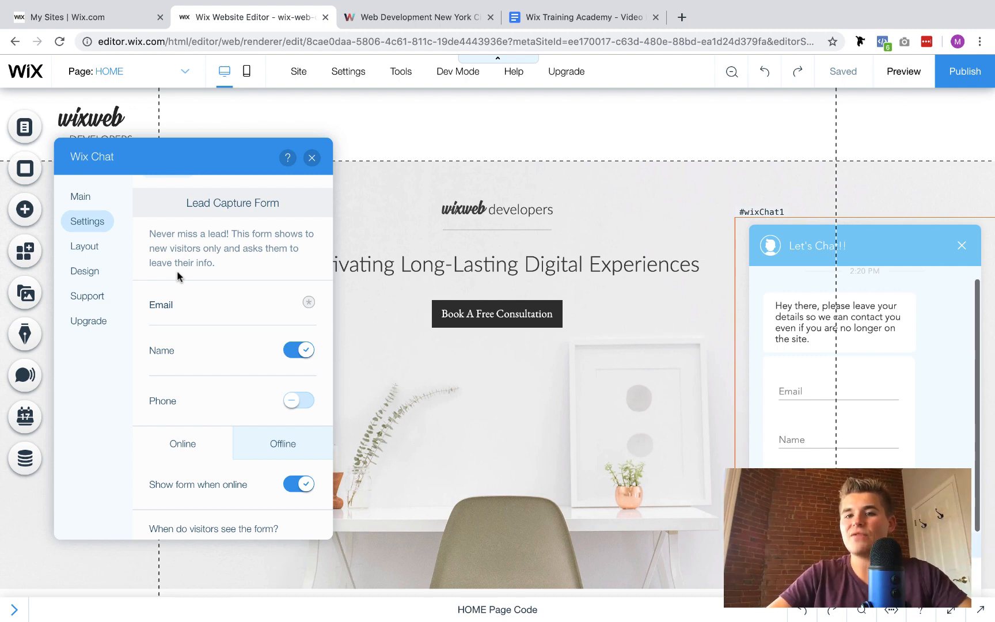
scroll(down, 3)
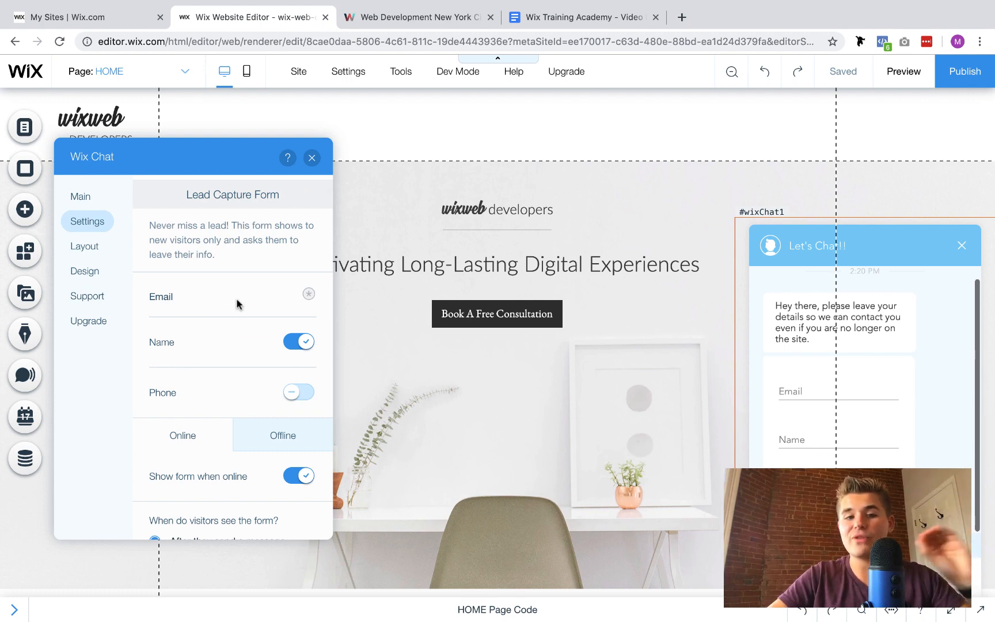
scroll(down, 3)
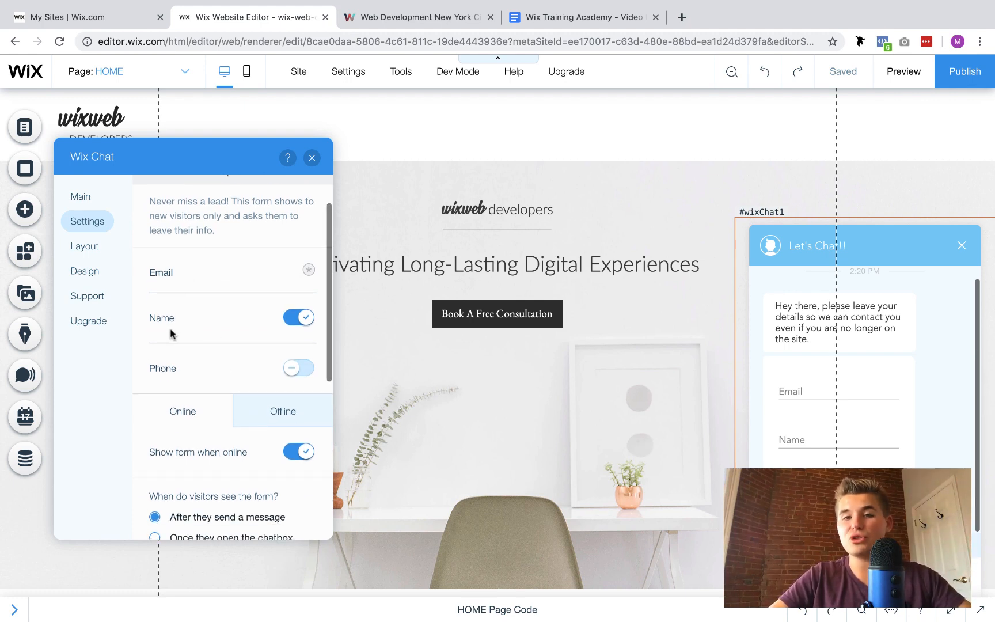
Turn on the Phone field and review the form's timing, intro and thank-you texts
click(297, 369)
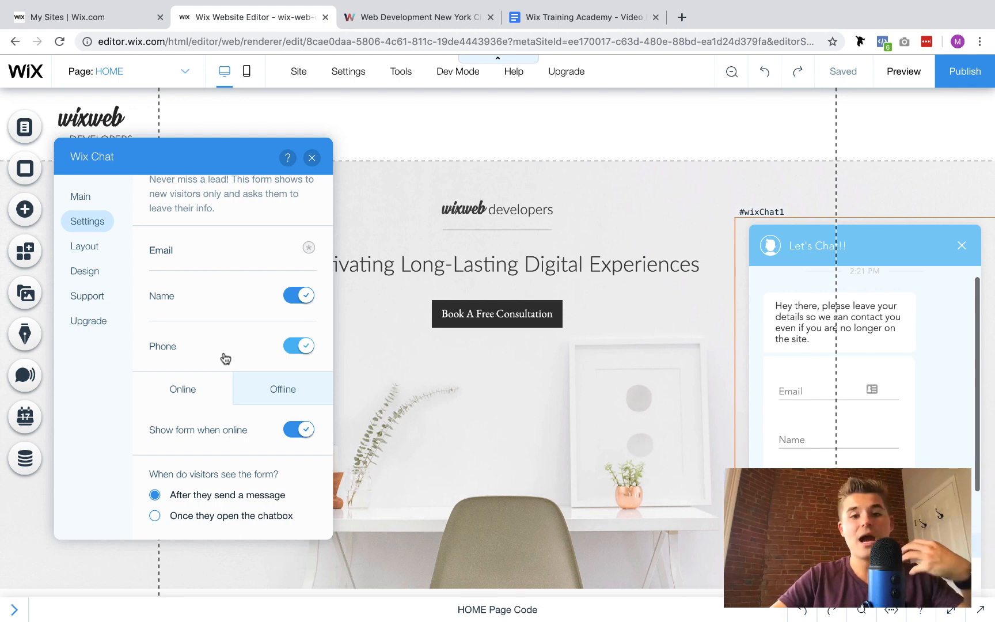
mouse_move(174, 355)
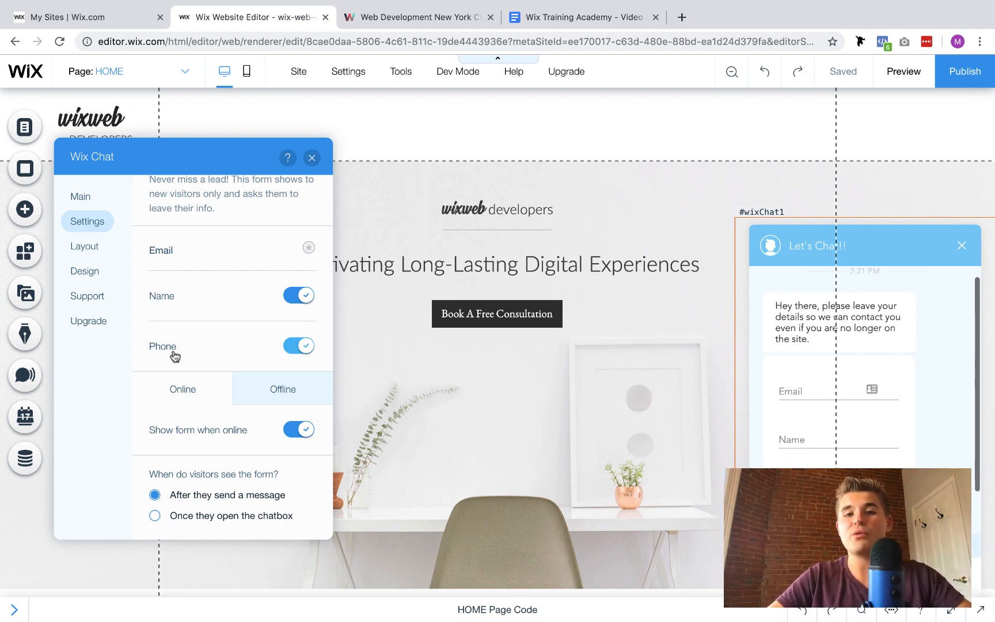
scroll(down, 3)
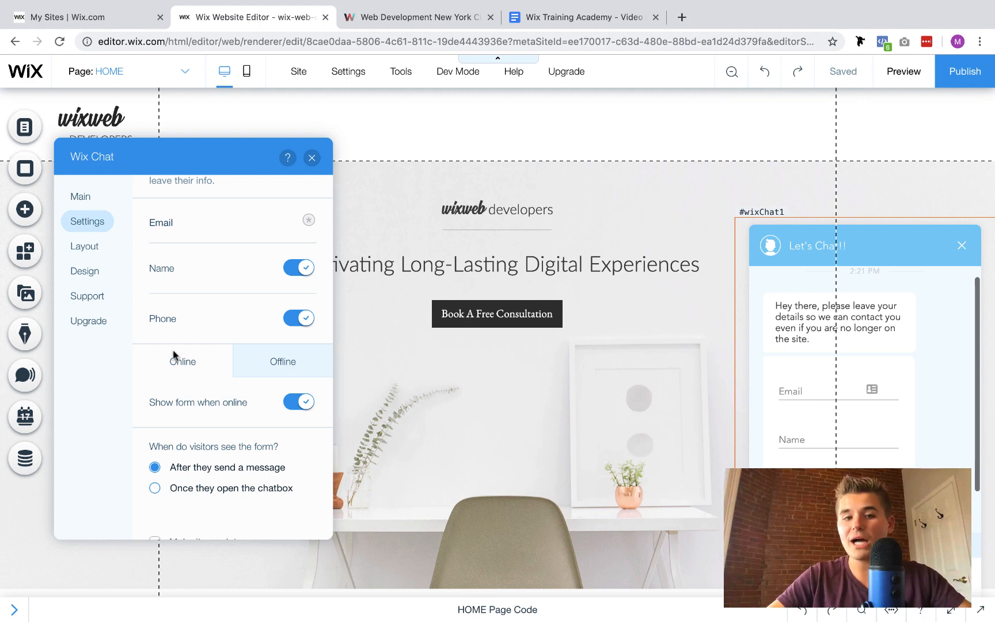
scroll(down, 3)
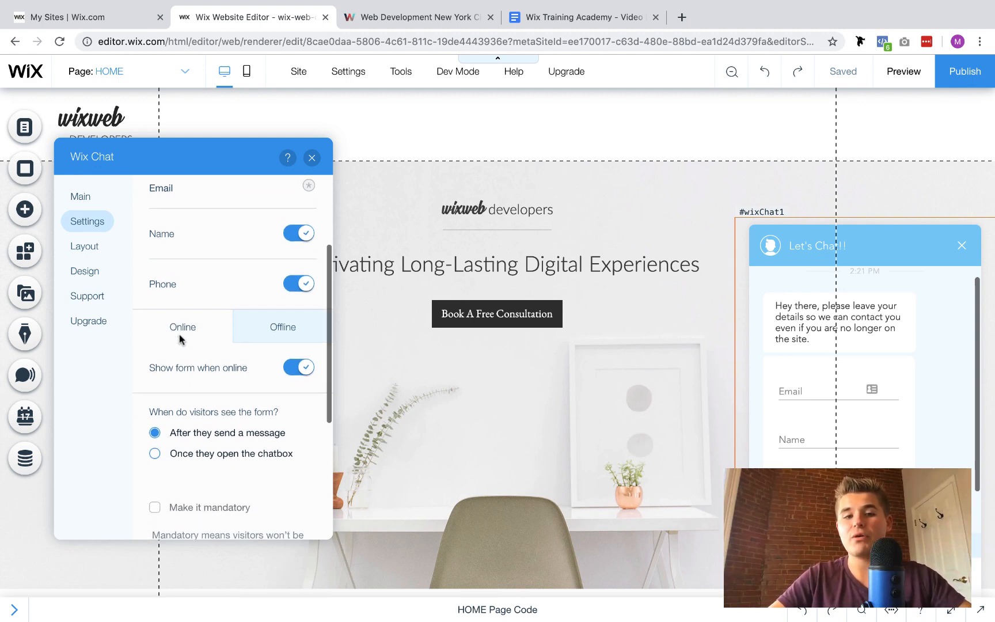
scroll(down, 3)
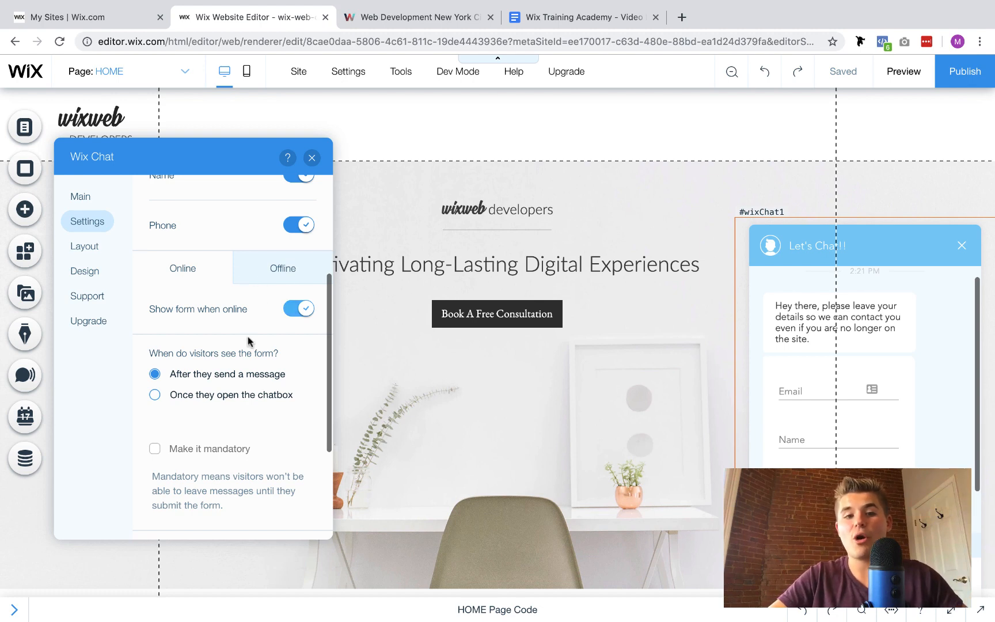
scroll(down, 3)
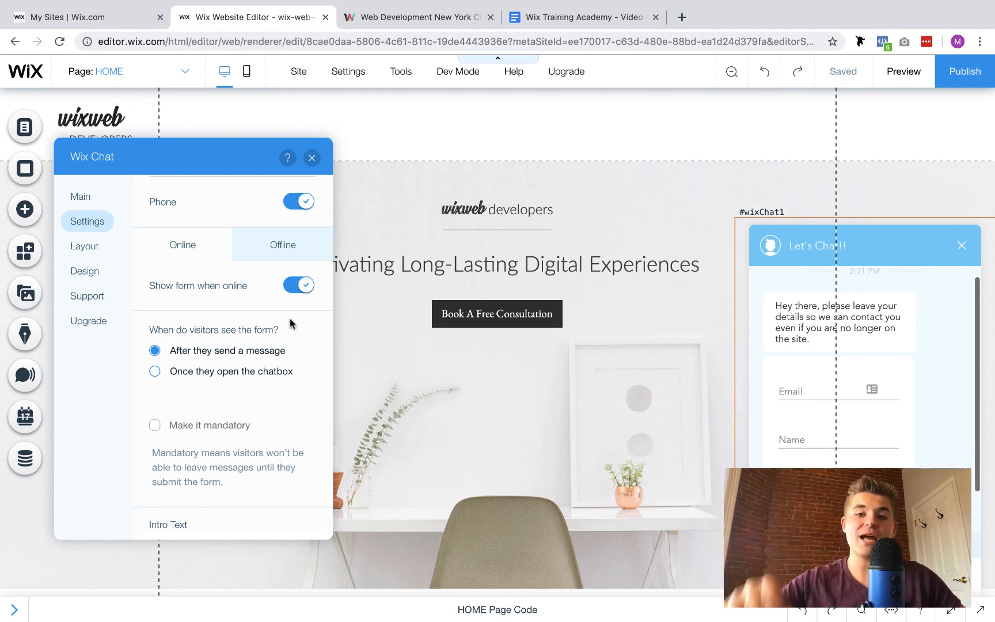
scroll(down, 3)
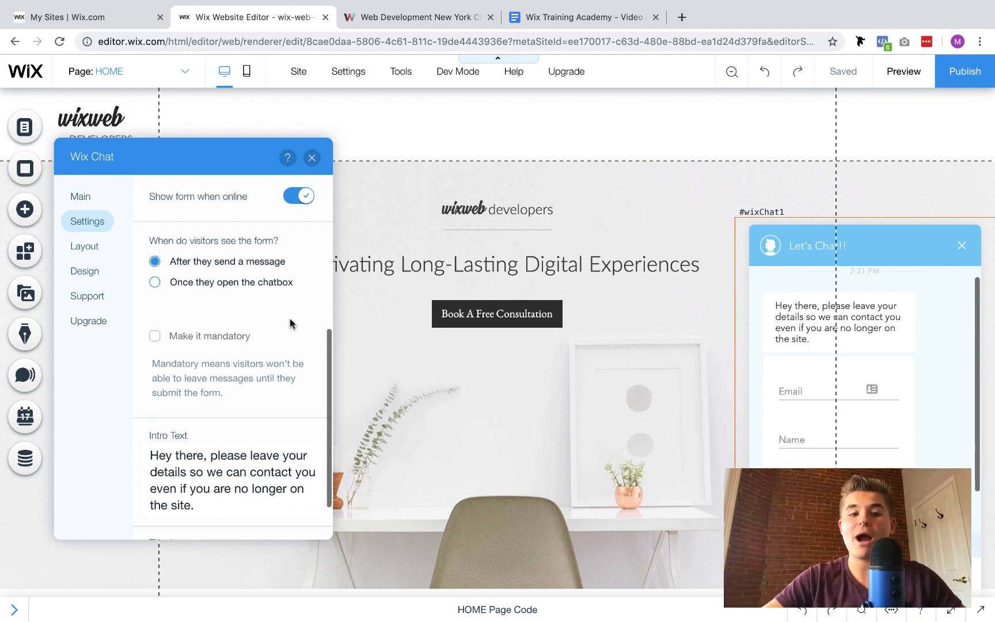
scroll(down, 3)
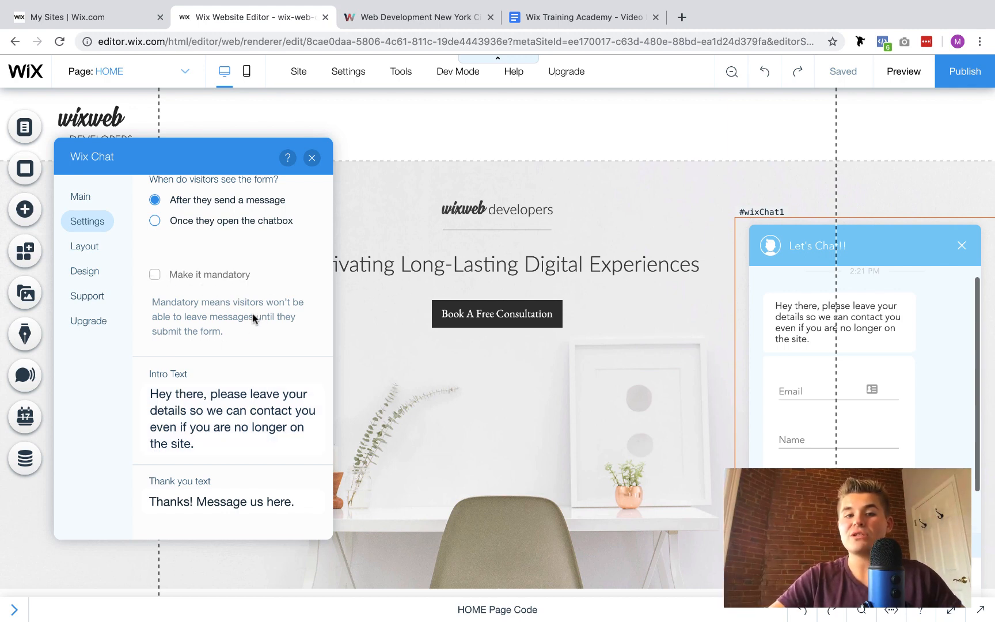
mouse_move(203, 315)
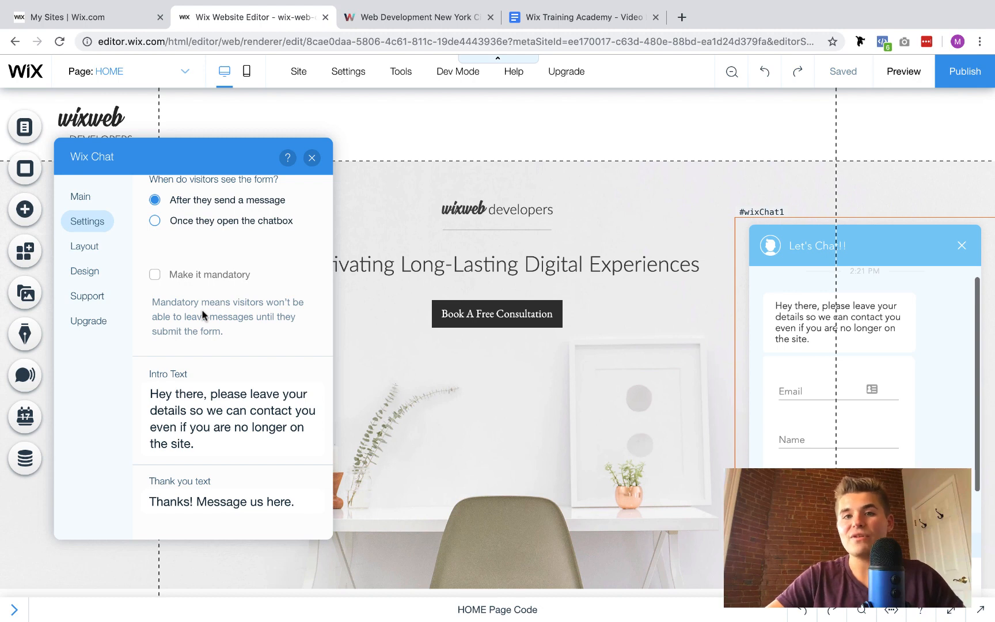
mouse_move(532, 289)
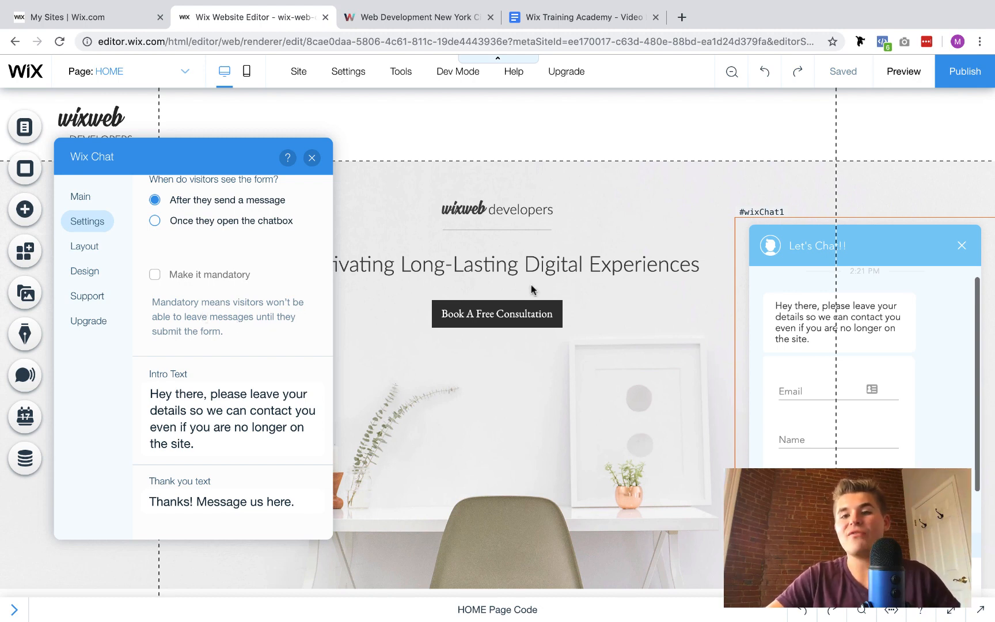
mouse_move(328, 341)
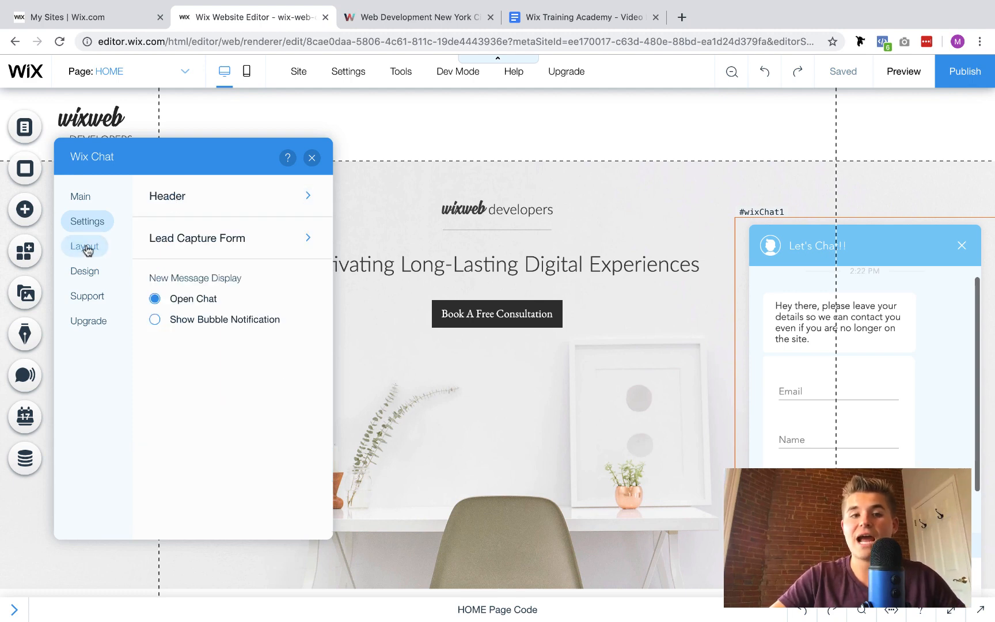
Keep new messages as a bubble notification and view the bar-style, bottom-right layout options
click(87, 221)
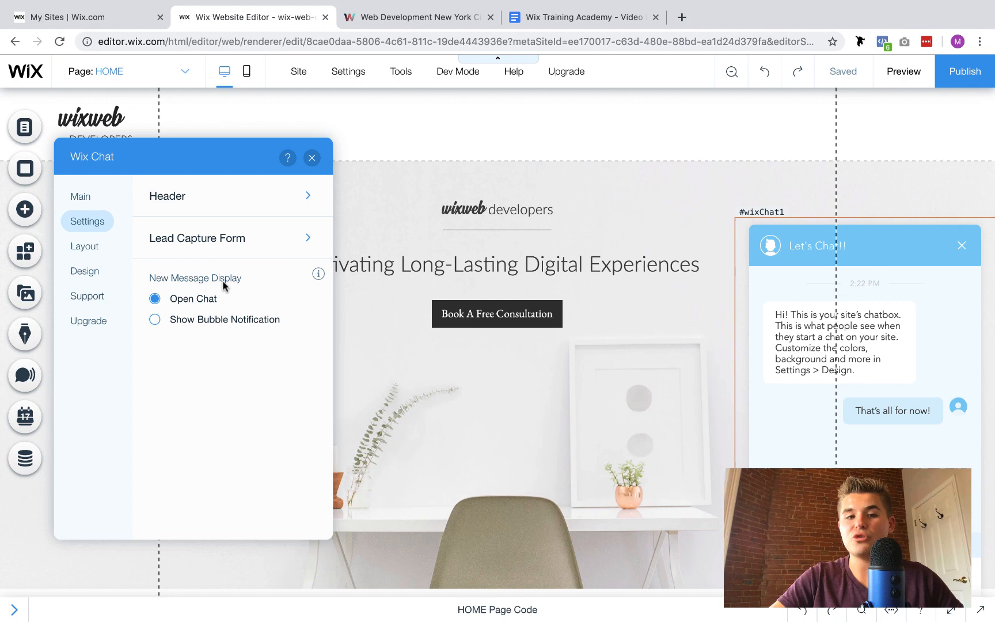
click(154, 319)
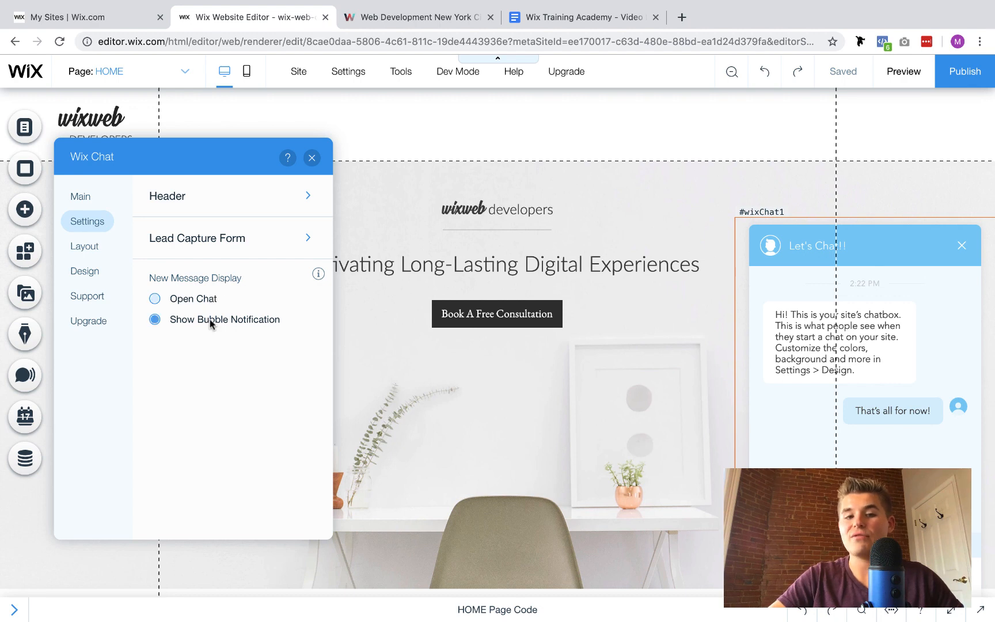
click(154, 298)
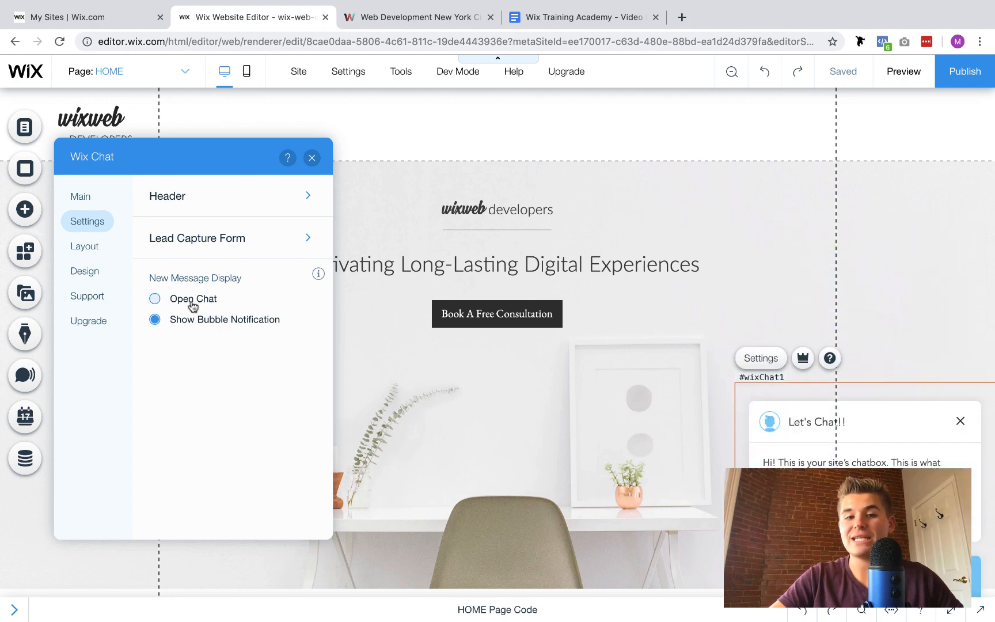
click(155, 299)
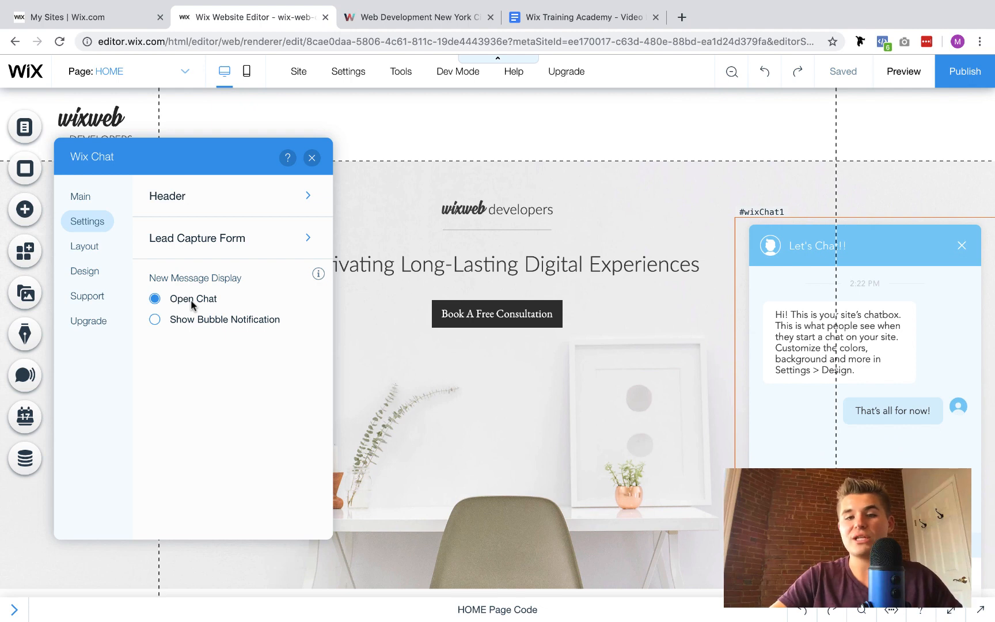
click(155, 319)
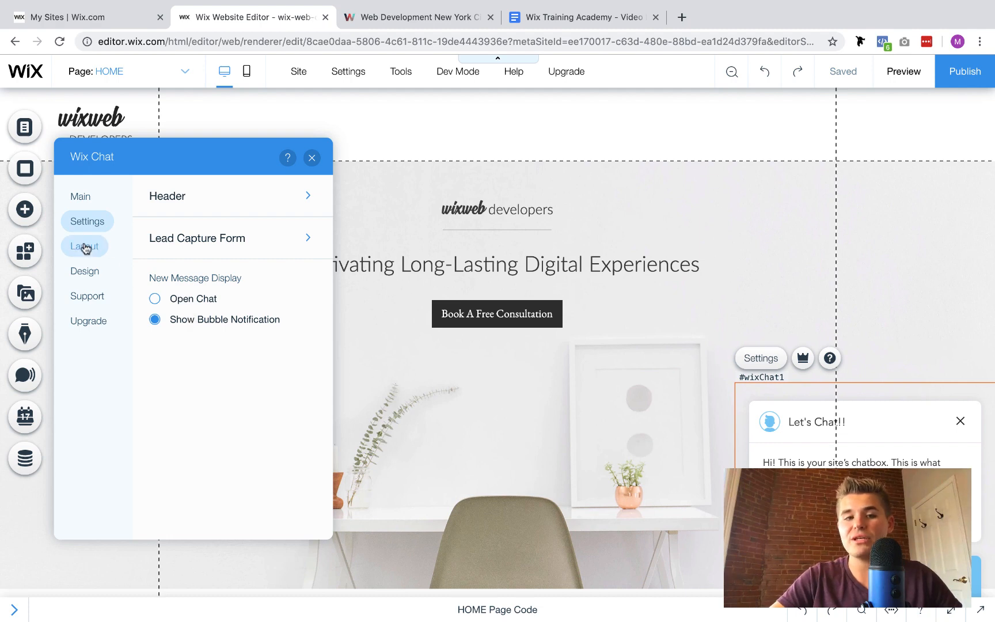
click(84, 246)
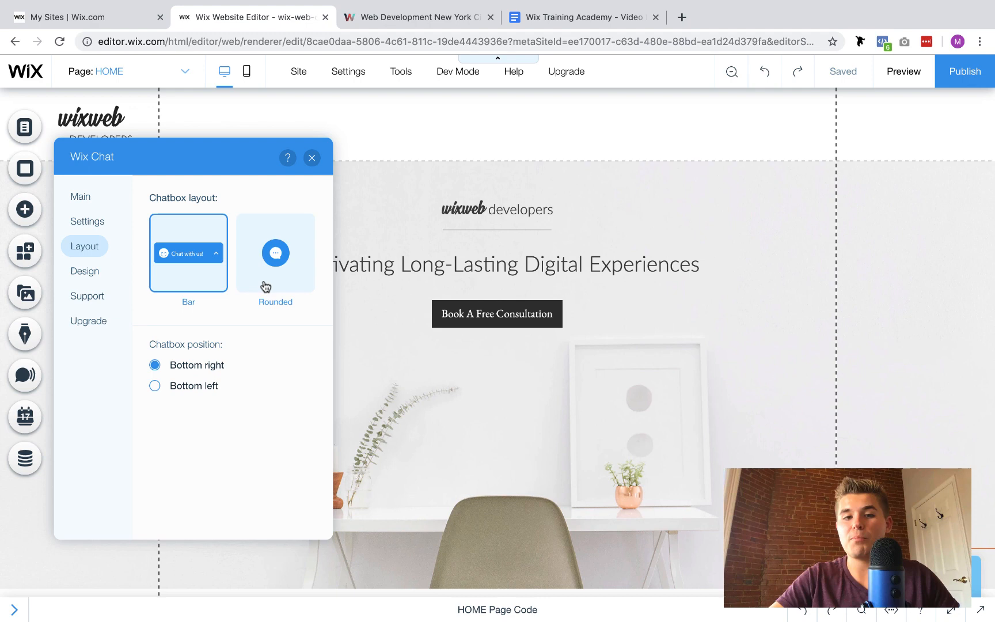
Switch the chatbox to the Rounded layout, browse Design options, then view Support resources
click(275, 252)
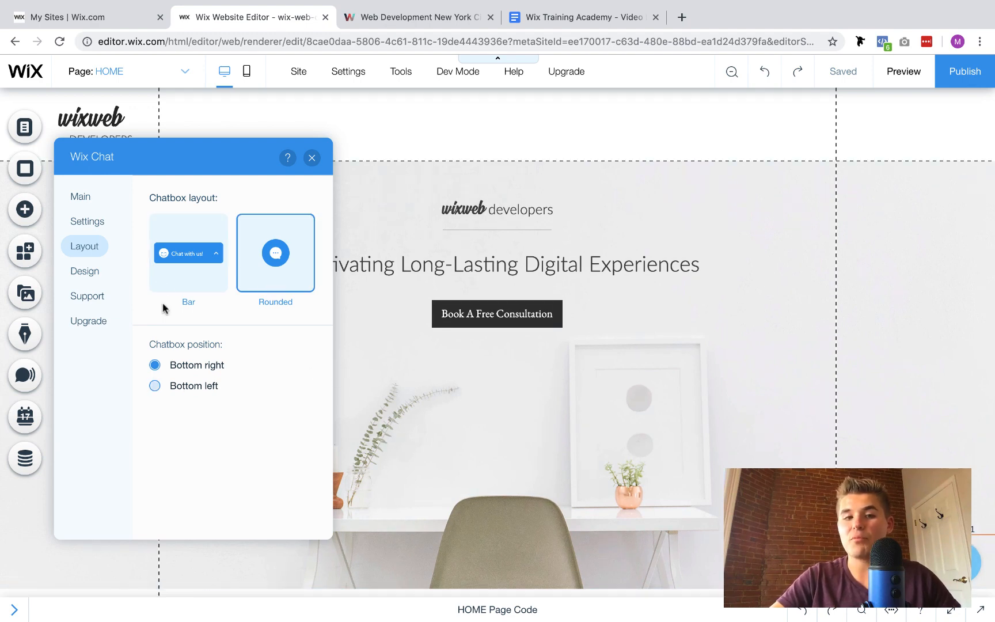
click(84, 271)
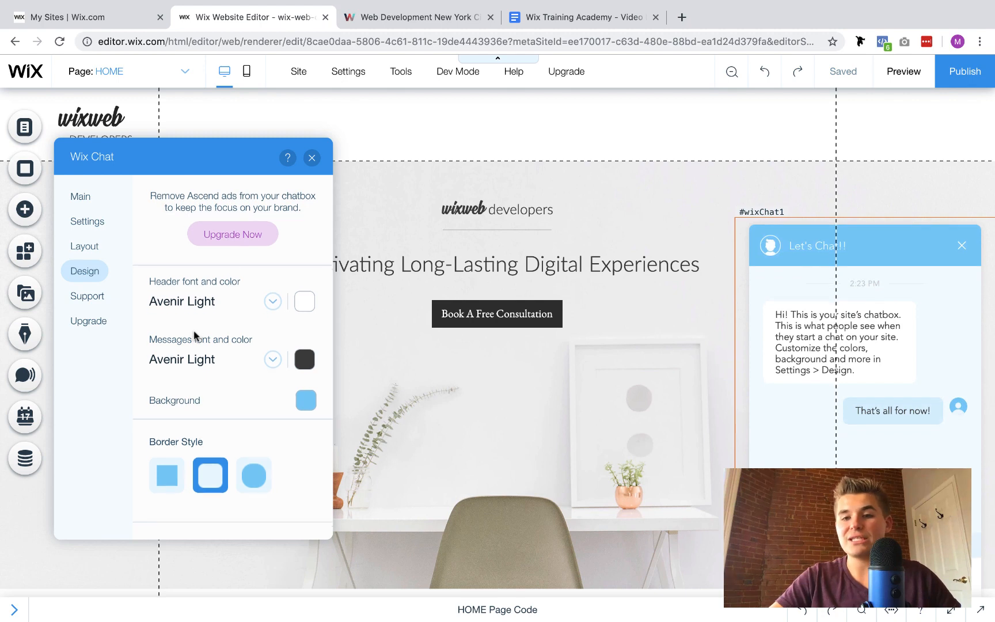
scroll(down, 3)
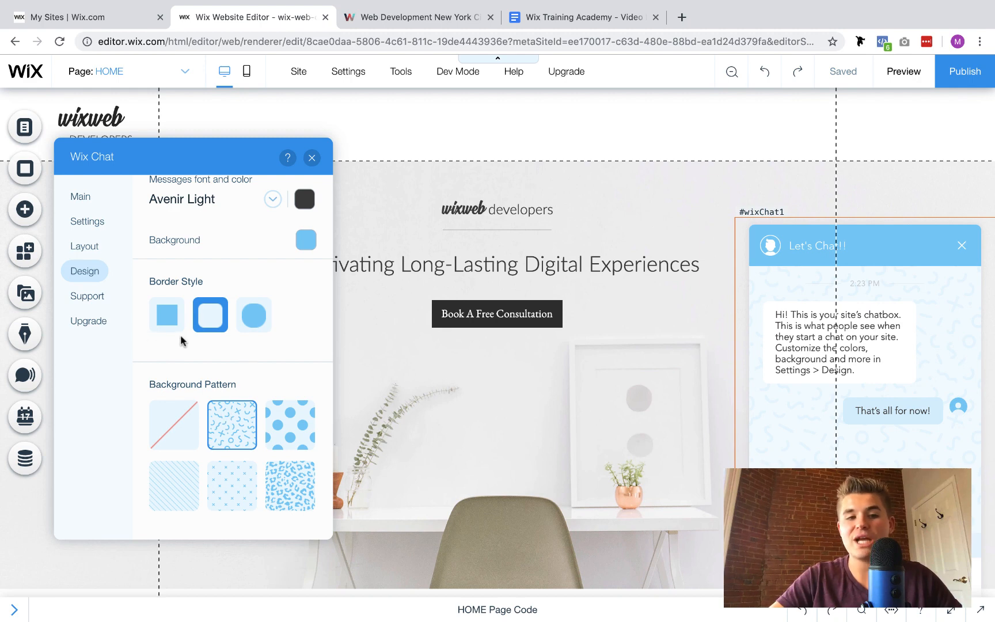
click(87, 296)
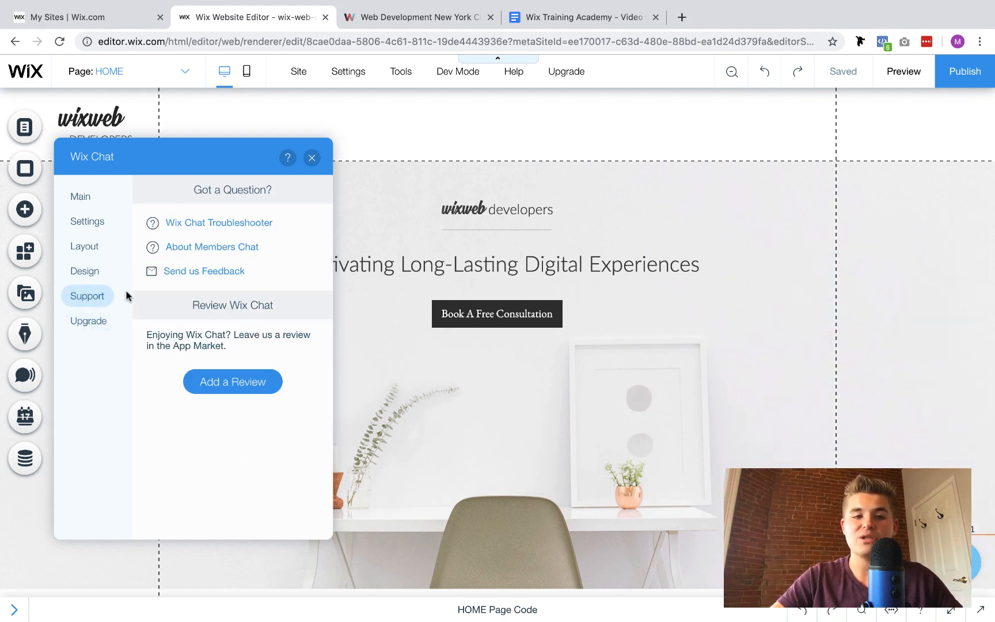
Review the Ascend plan upgrade benefits, then close the Wix Chat panel
click(87, 320)
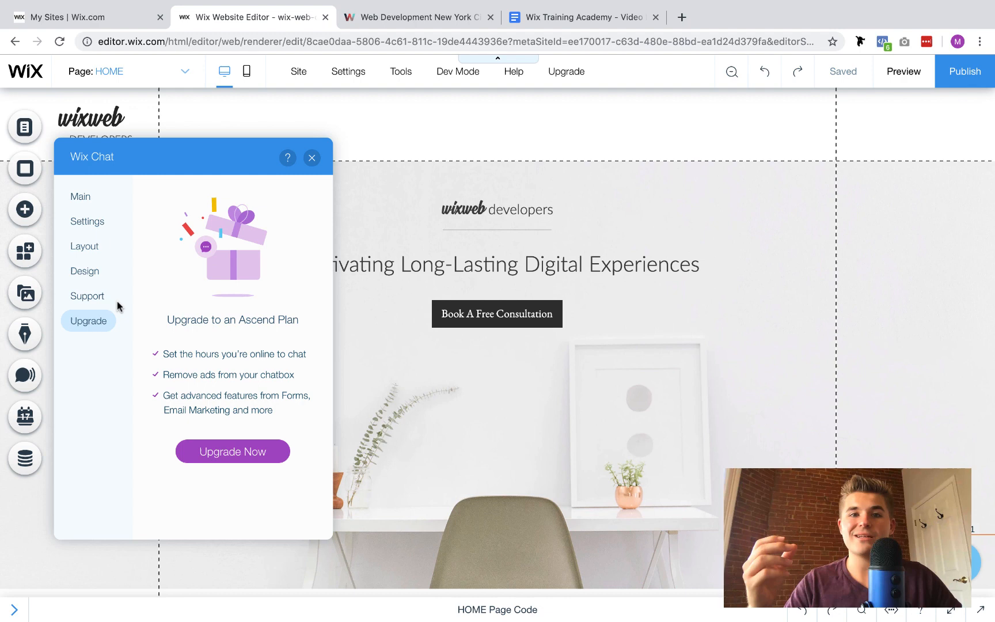
mouse_move(228, 207)
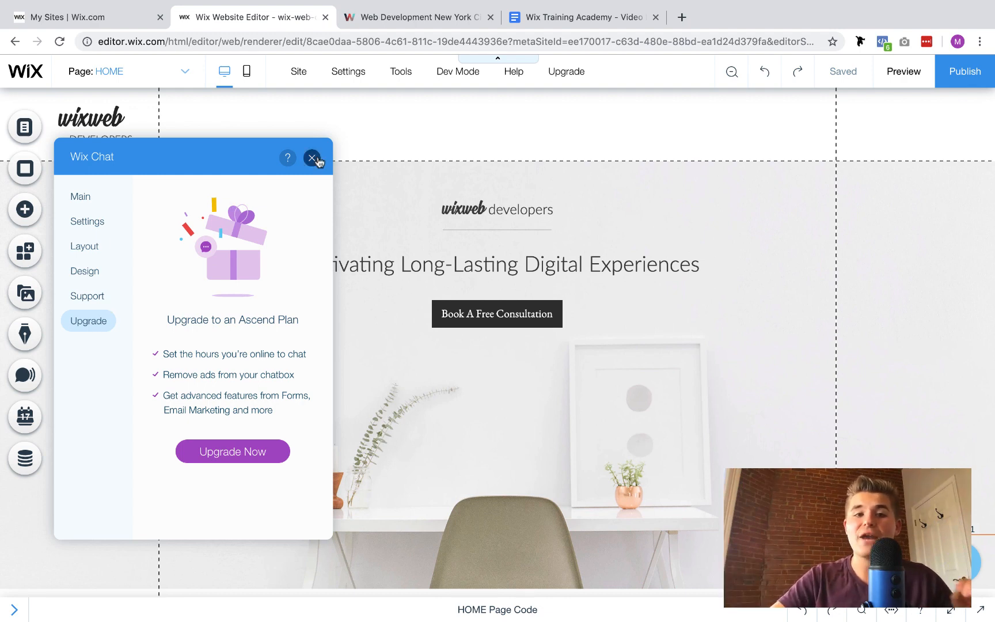
click(312, 157)
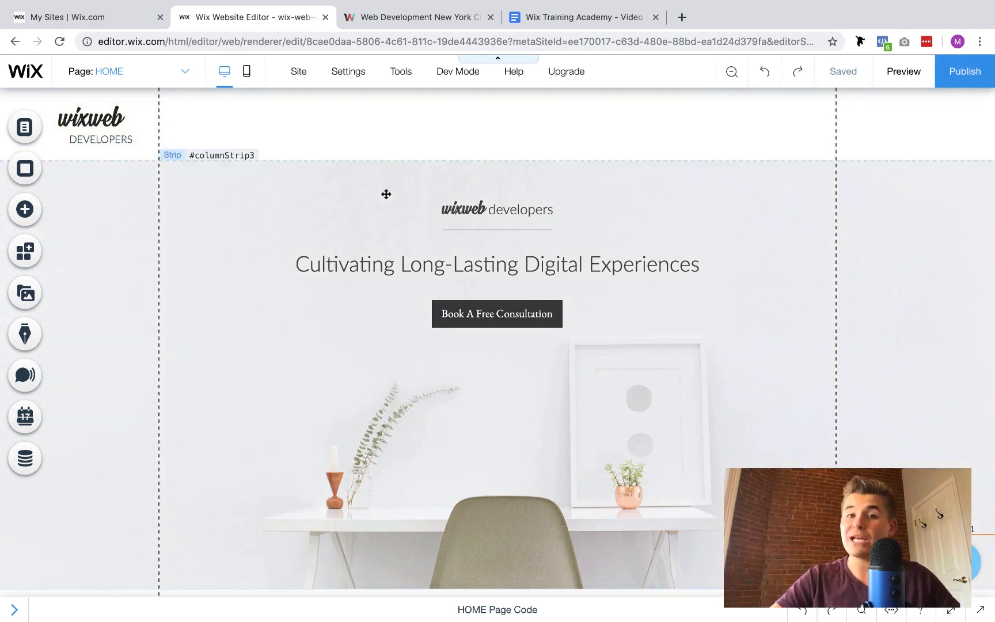
Check the My Sites tab, then open the Wix Web Developer site dashboard
click(72, 18)
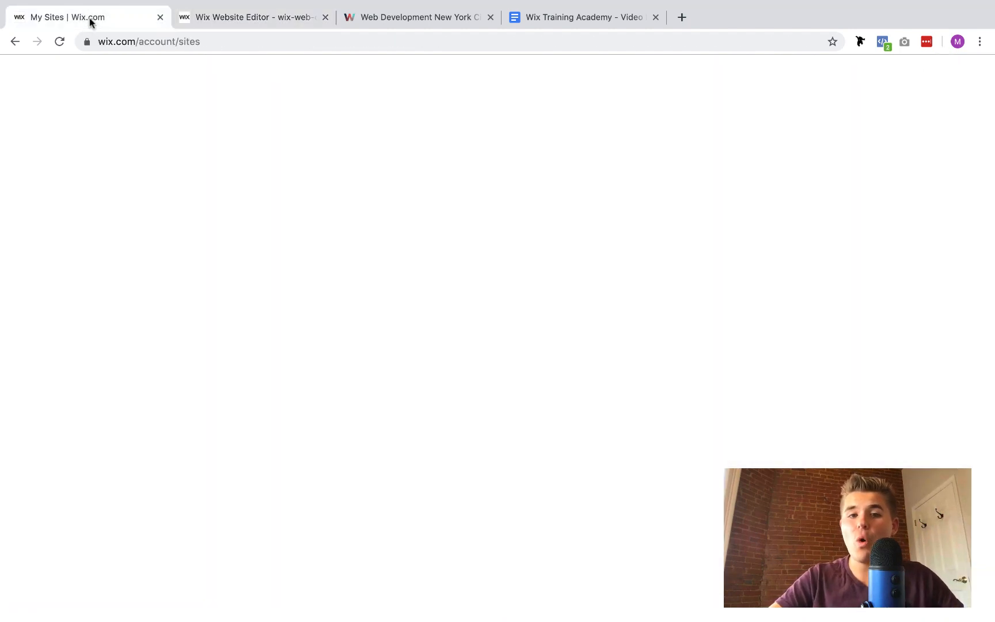
mouse_move(122, 120)
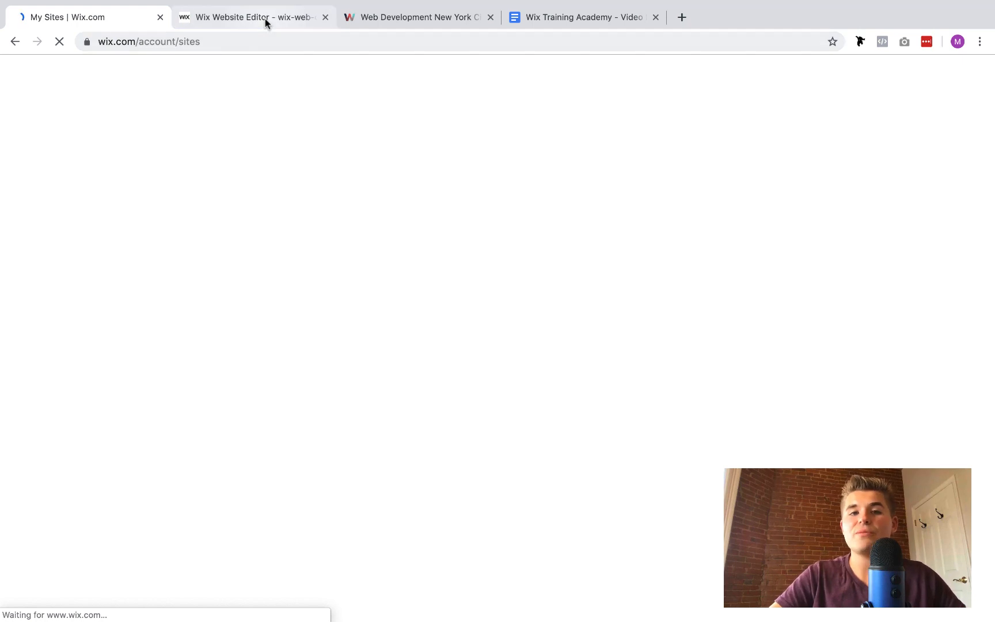
mouse_move(253, 17)
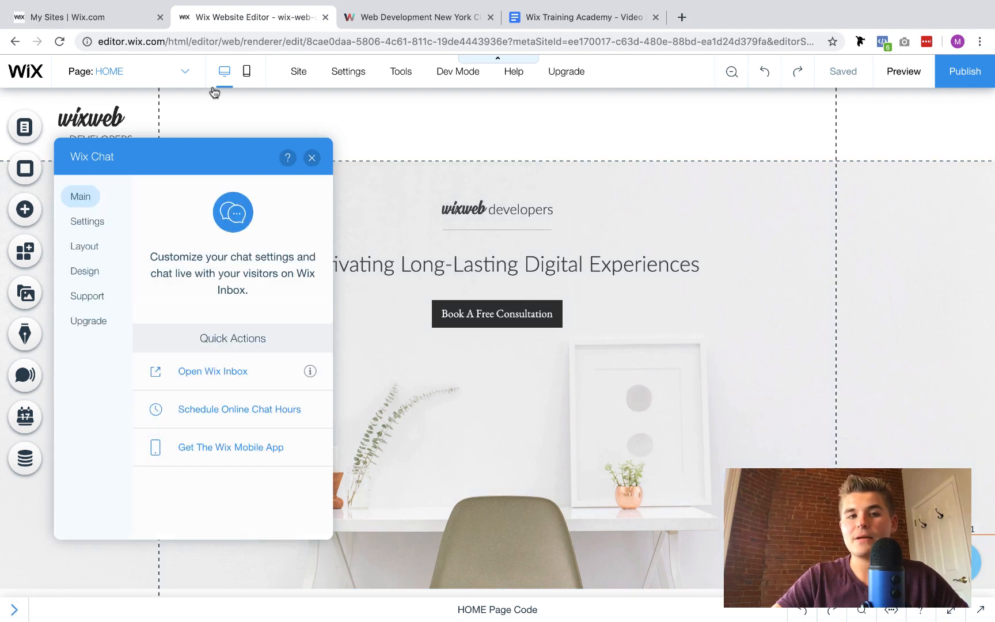
click(82, 18)
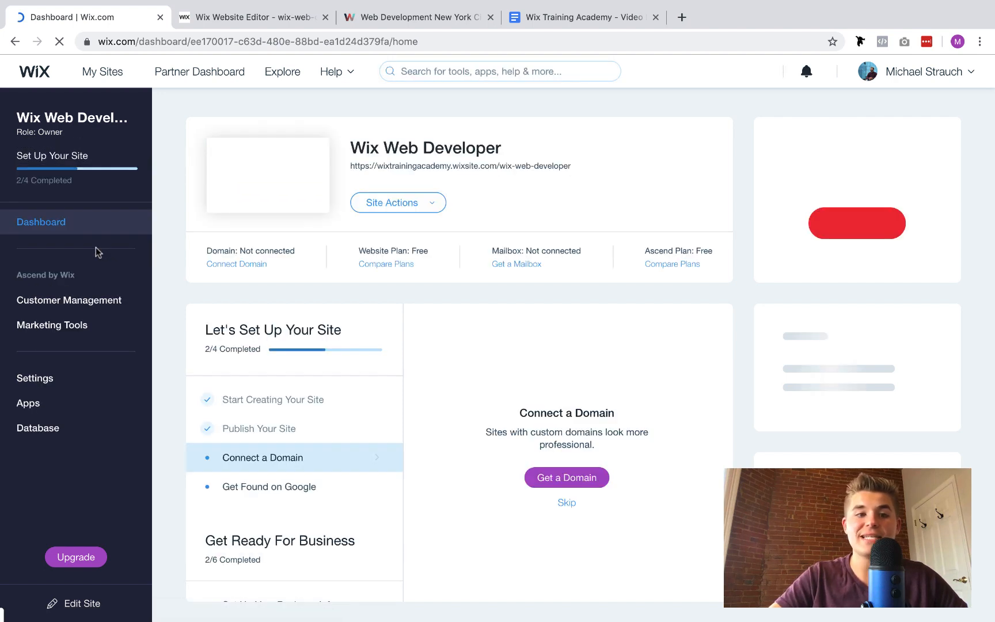
Open the Inbox, dismiss the sale popup, and return to the Wix Training Academy tab
click(69, 300)
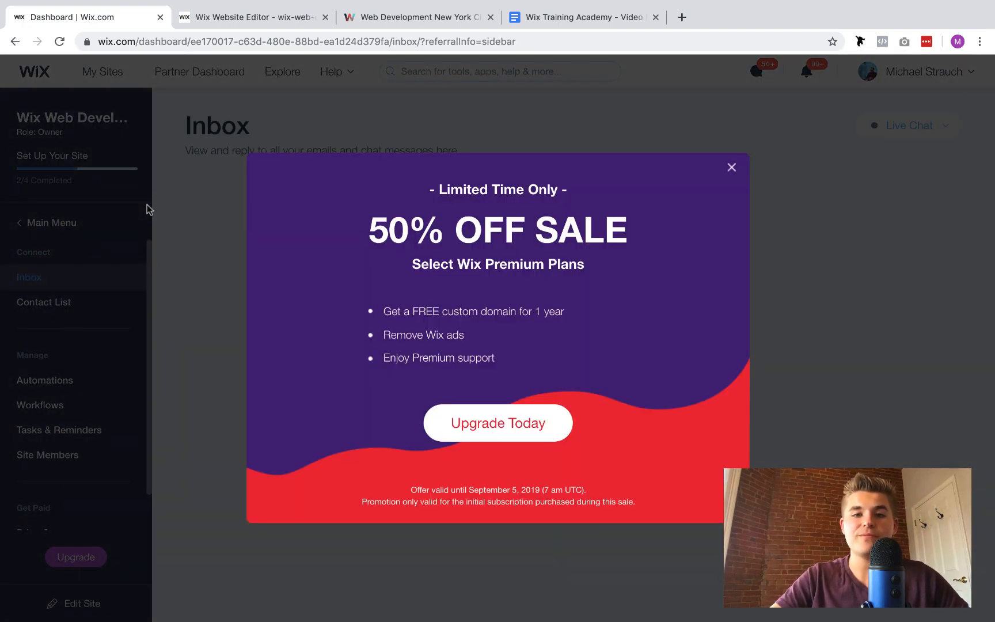
click(731, 167)
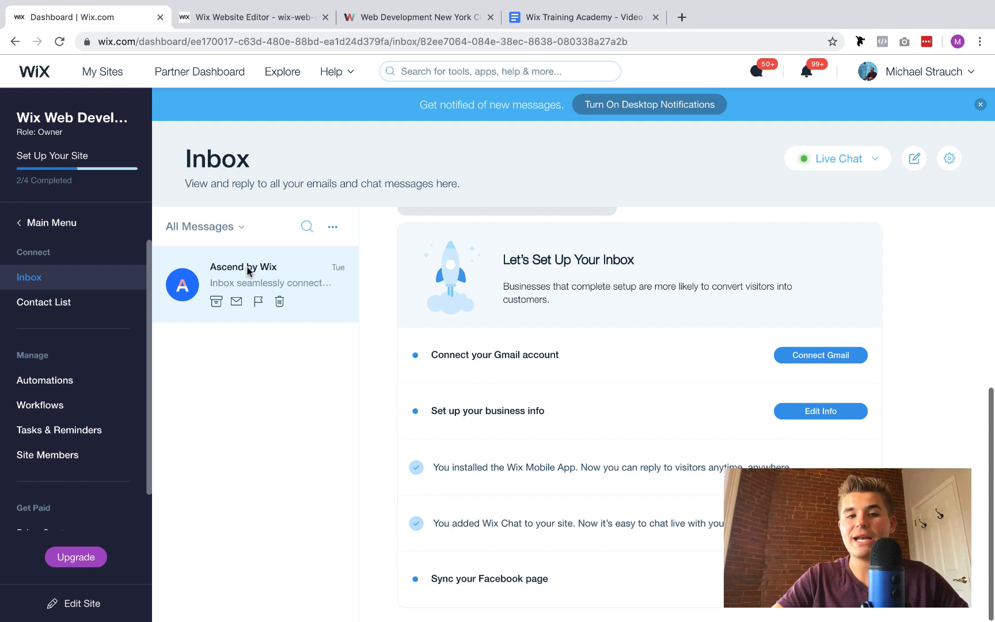
mouse_move(240, 275)
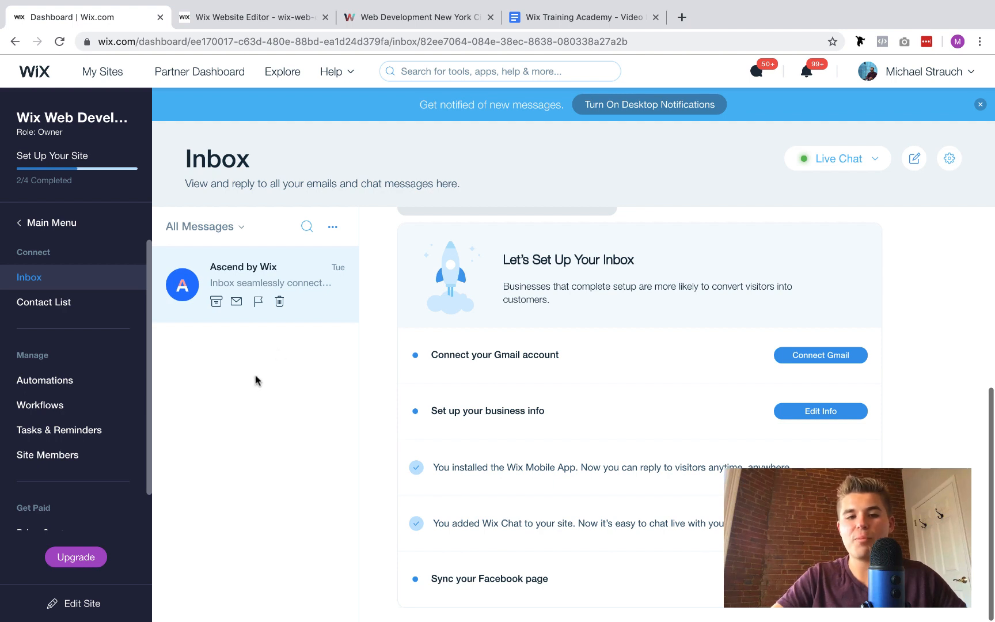
mouse_move(213, 495)
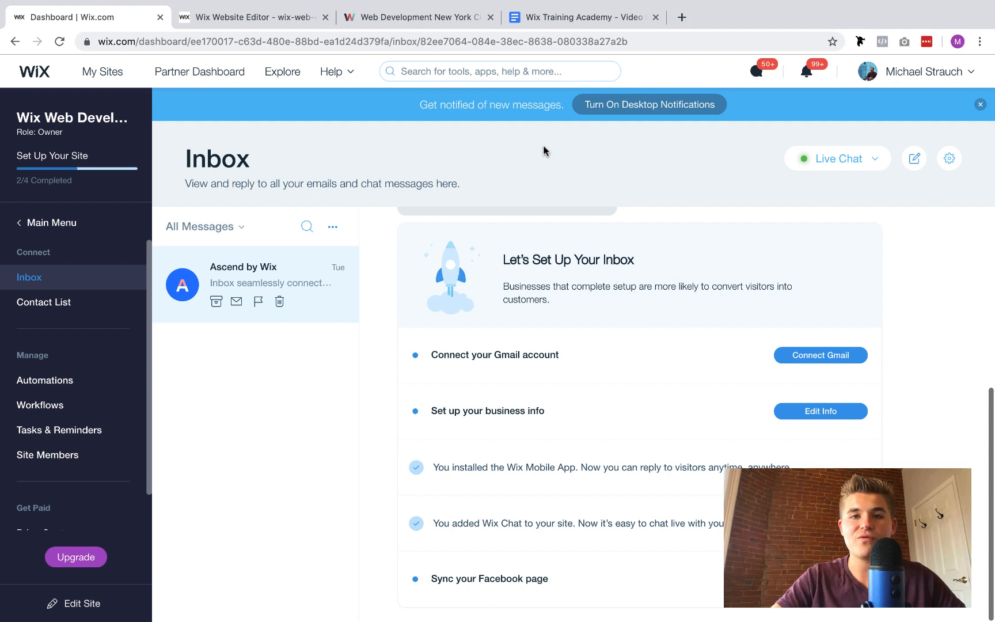
mouse_move(535, 230)
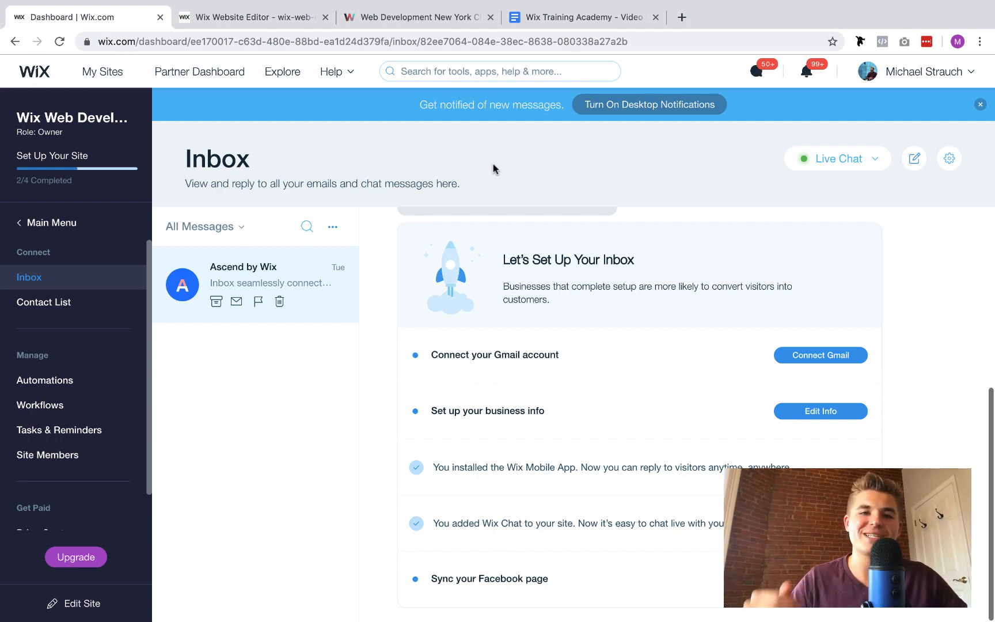
click(416, 18)
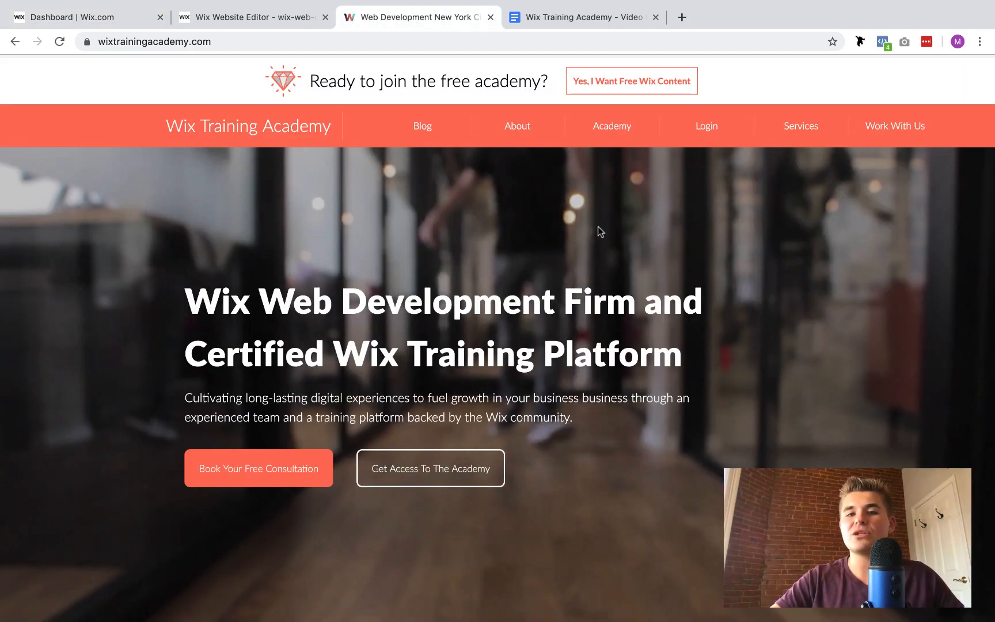